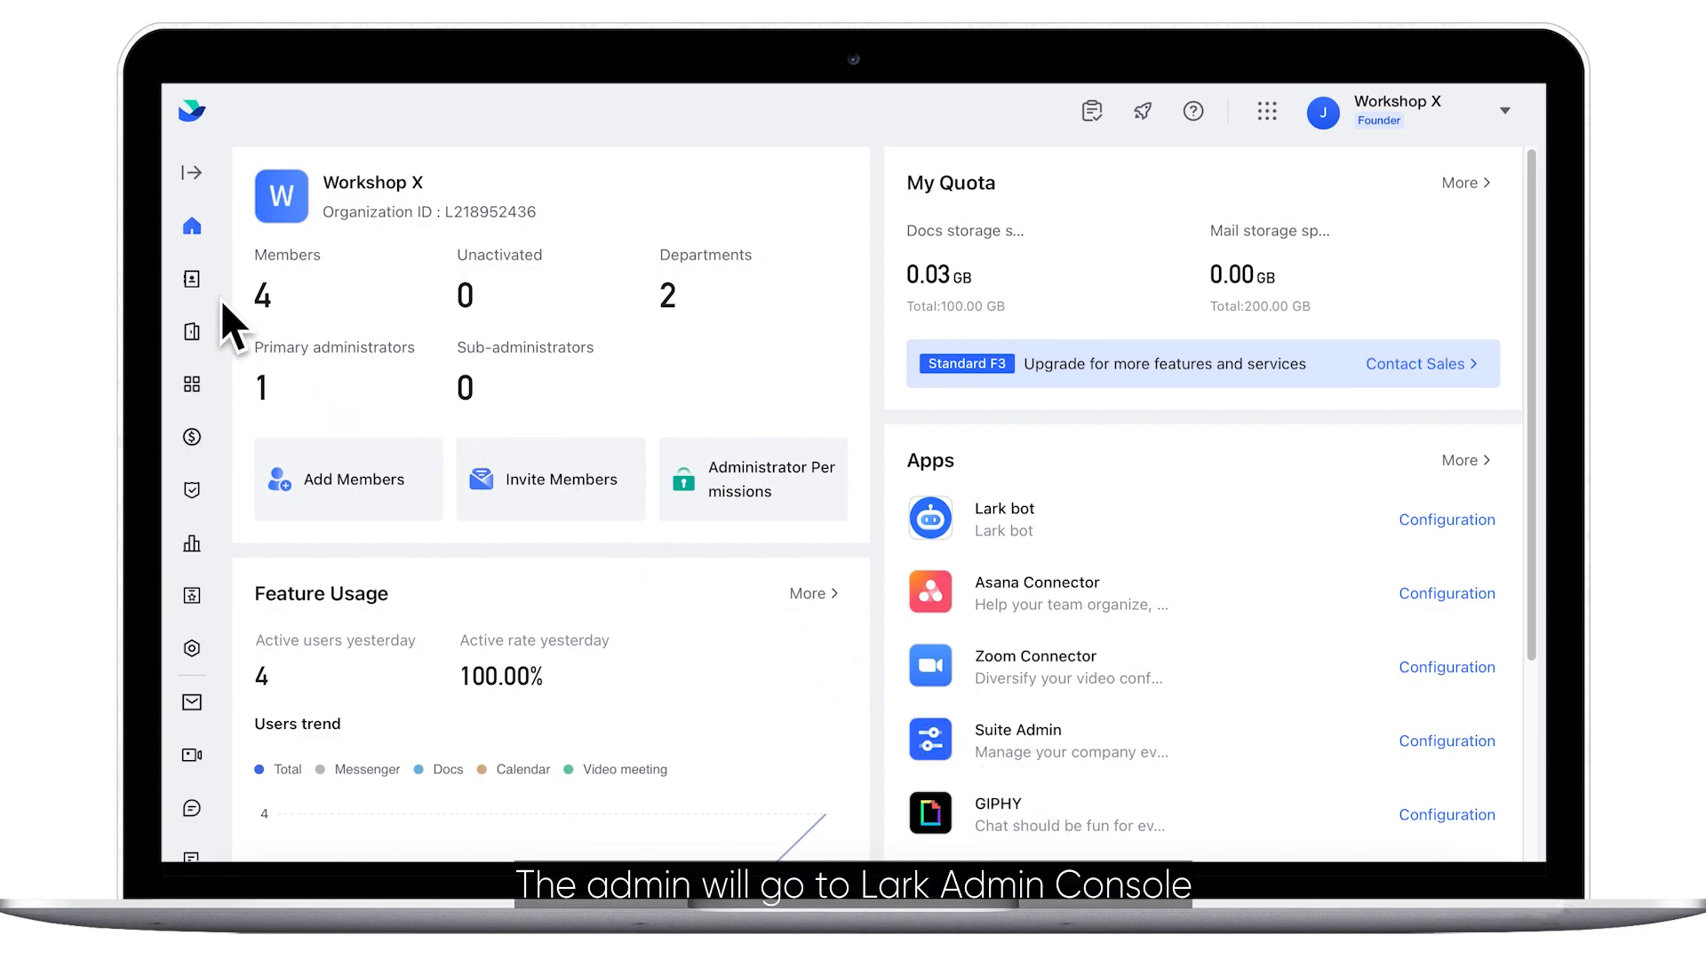
Remove Oliver and Mike from Member and Department, transferring only their Docs (future calendar events unchecked).
click(192, 277)
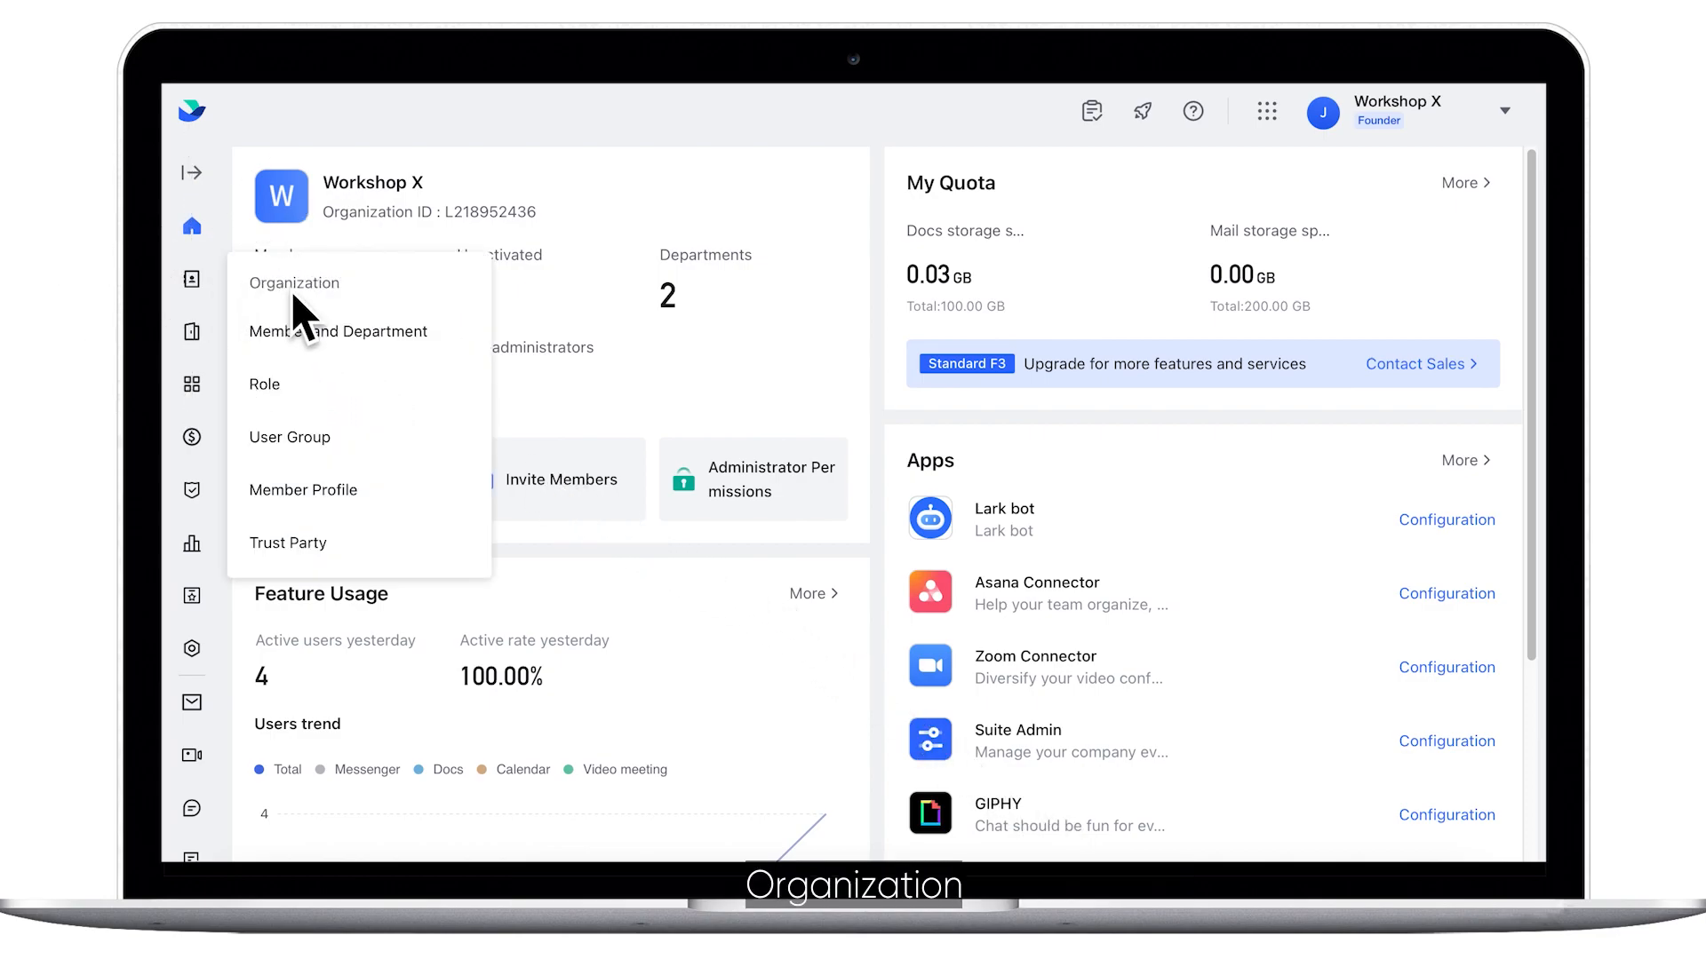
click(337, 330)
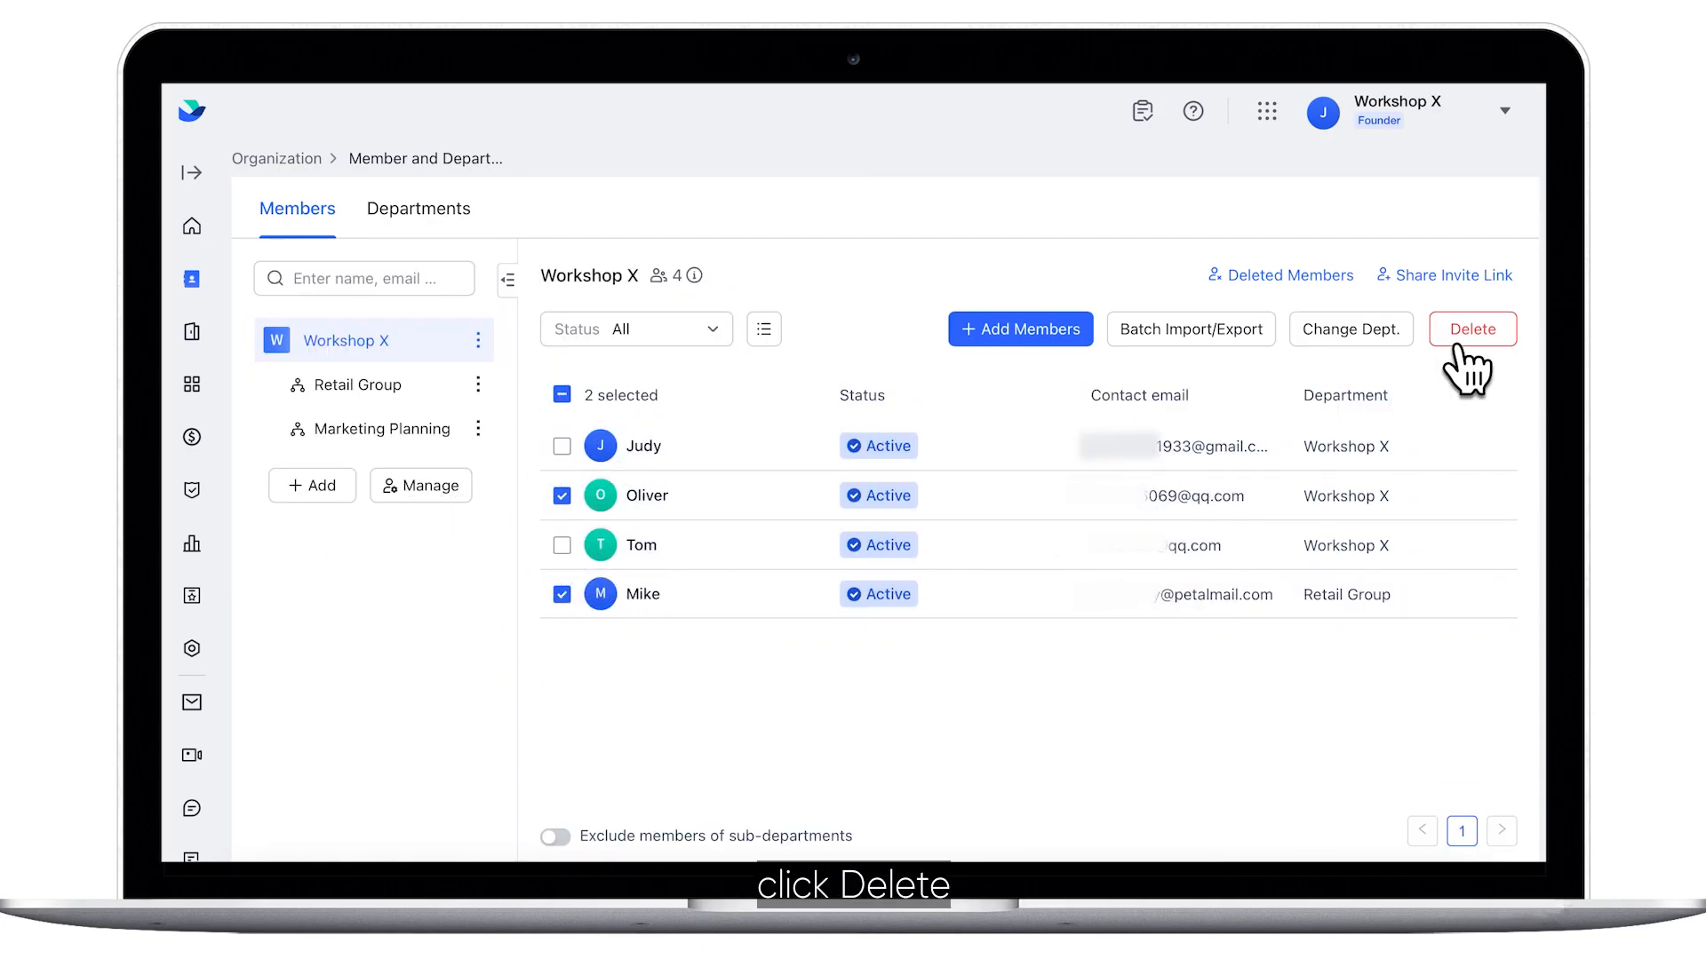
click(1471, 329)
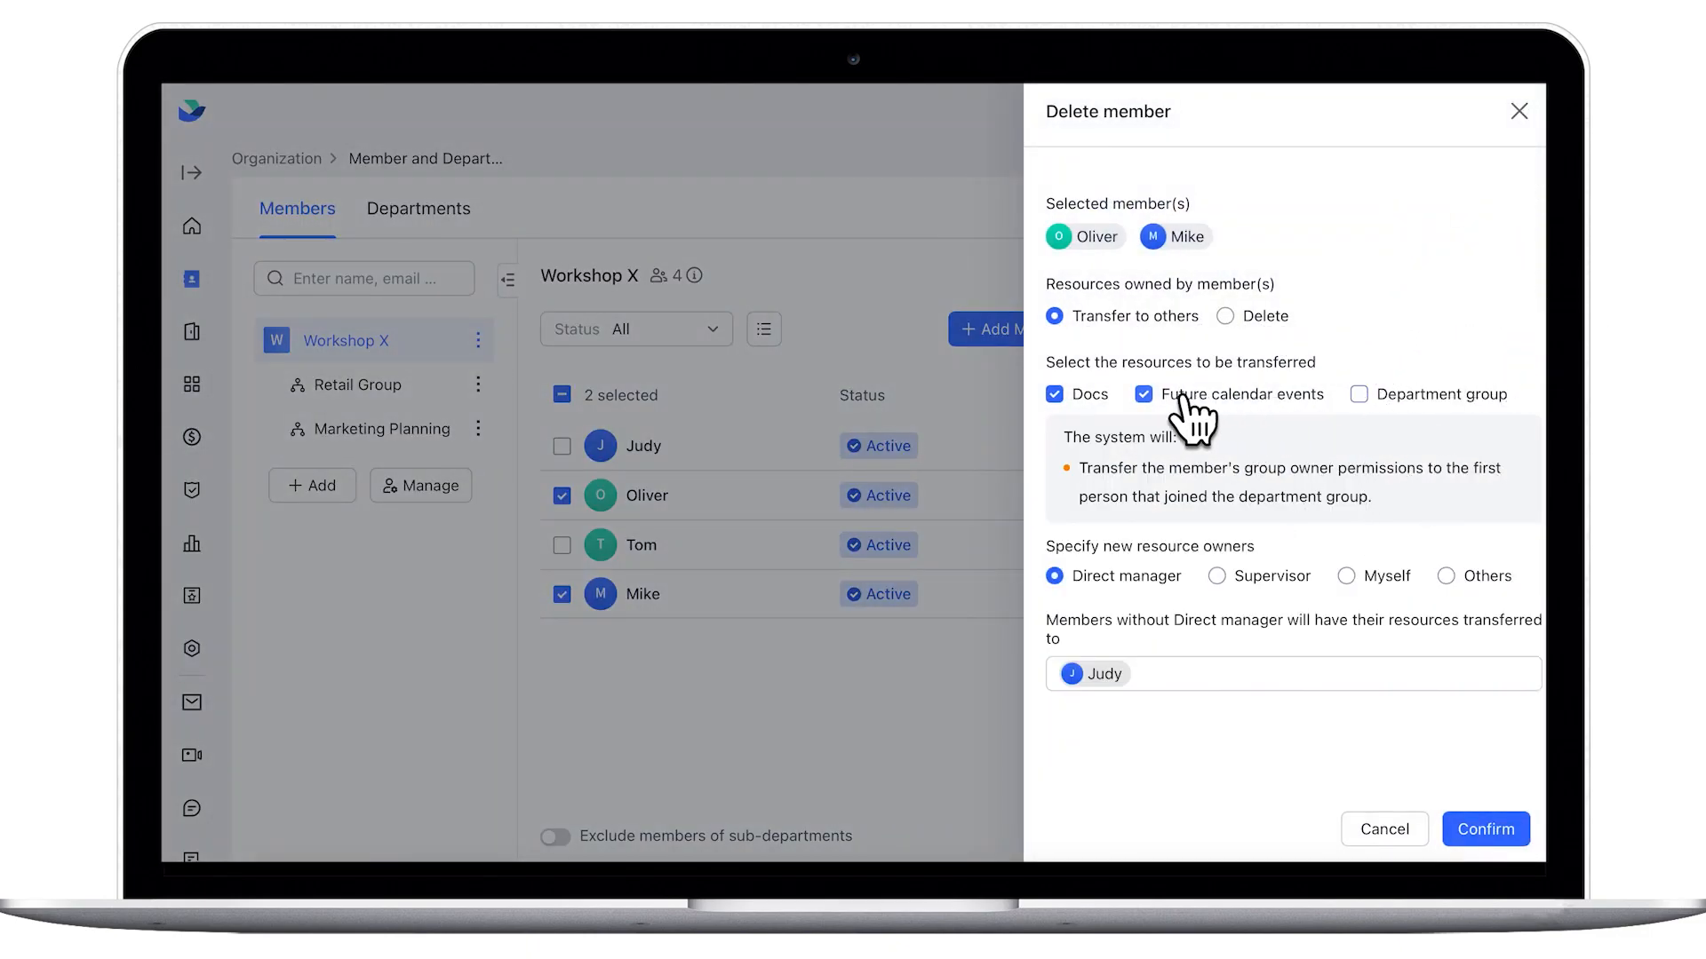
click(1142, 394)
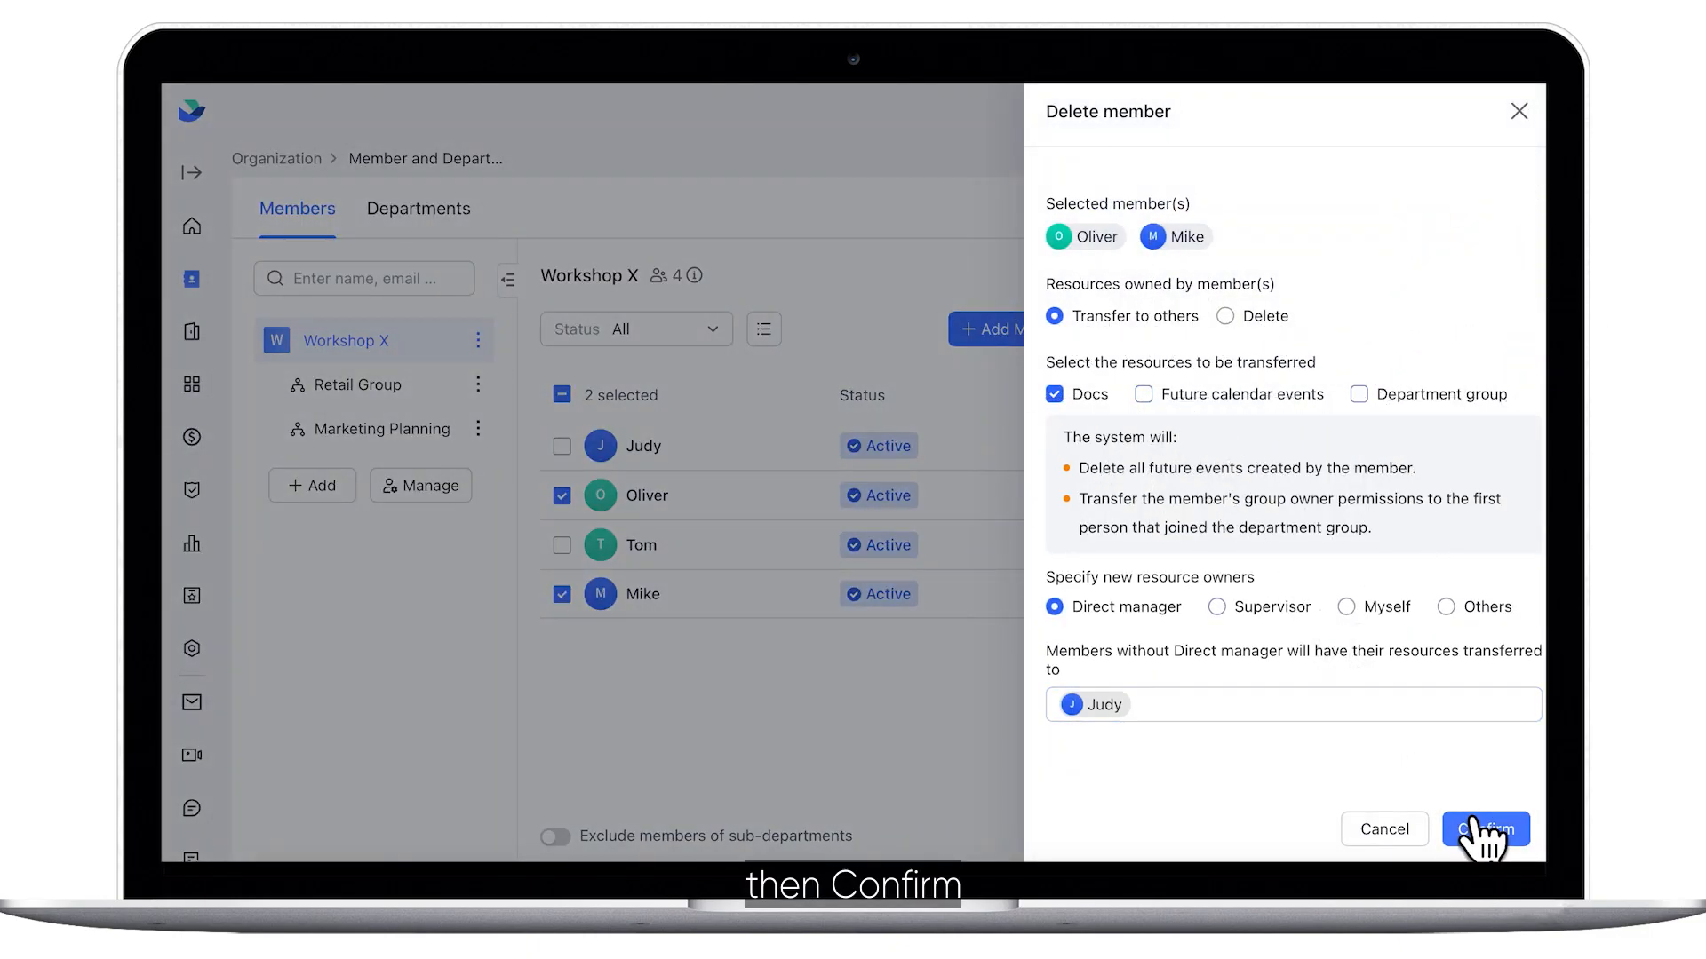
click(1486, 828)
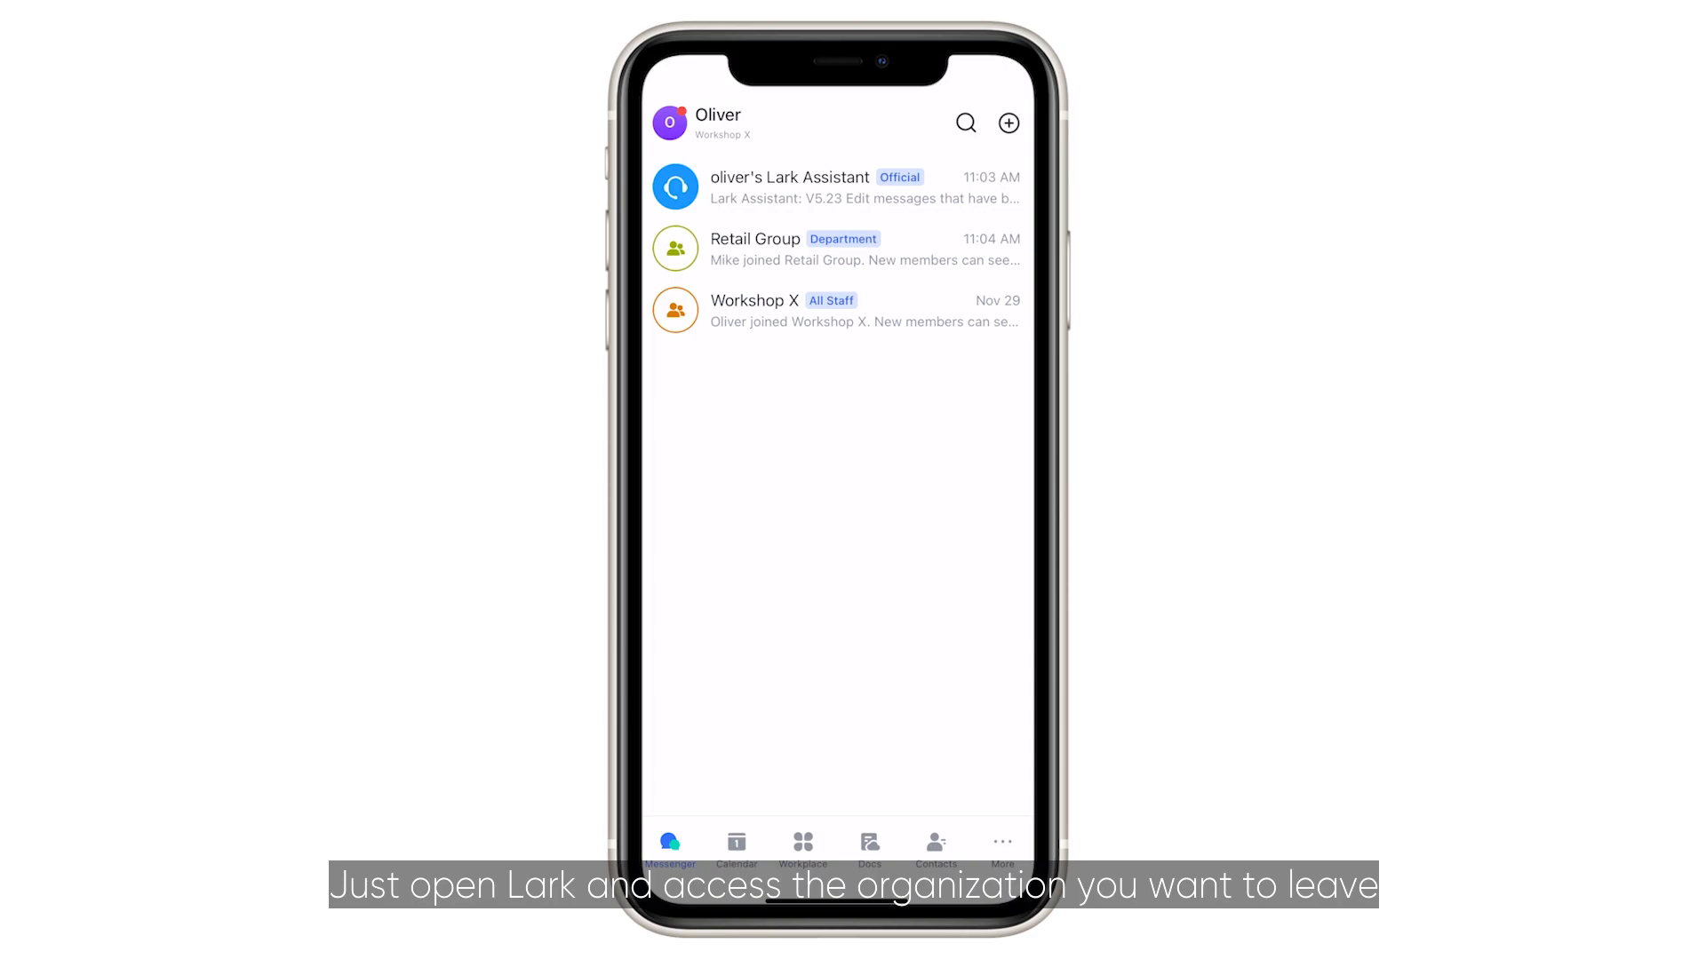
click(934, 842)
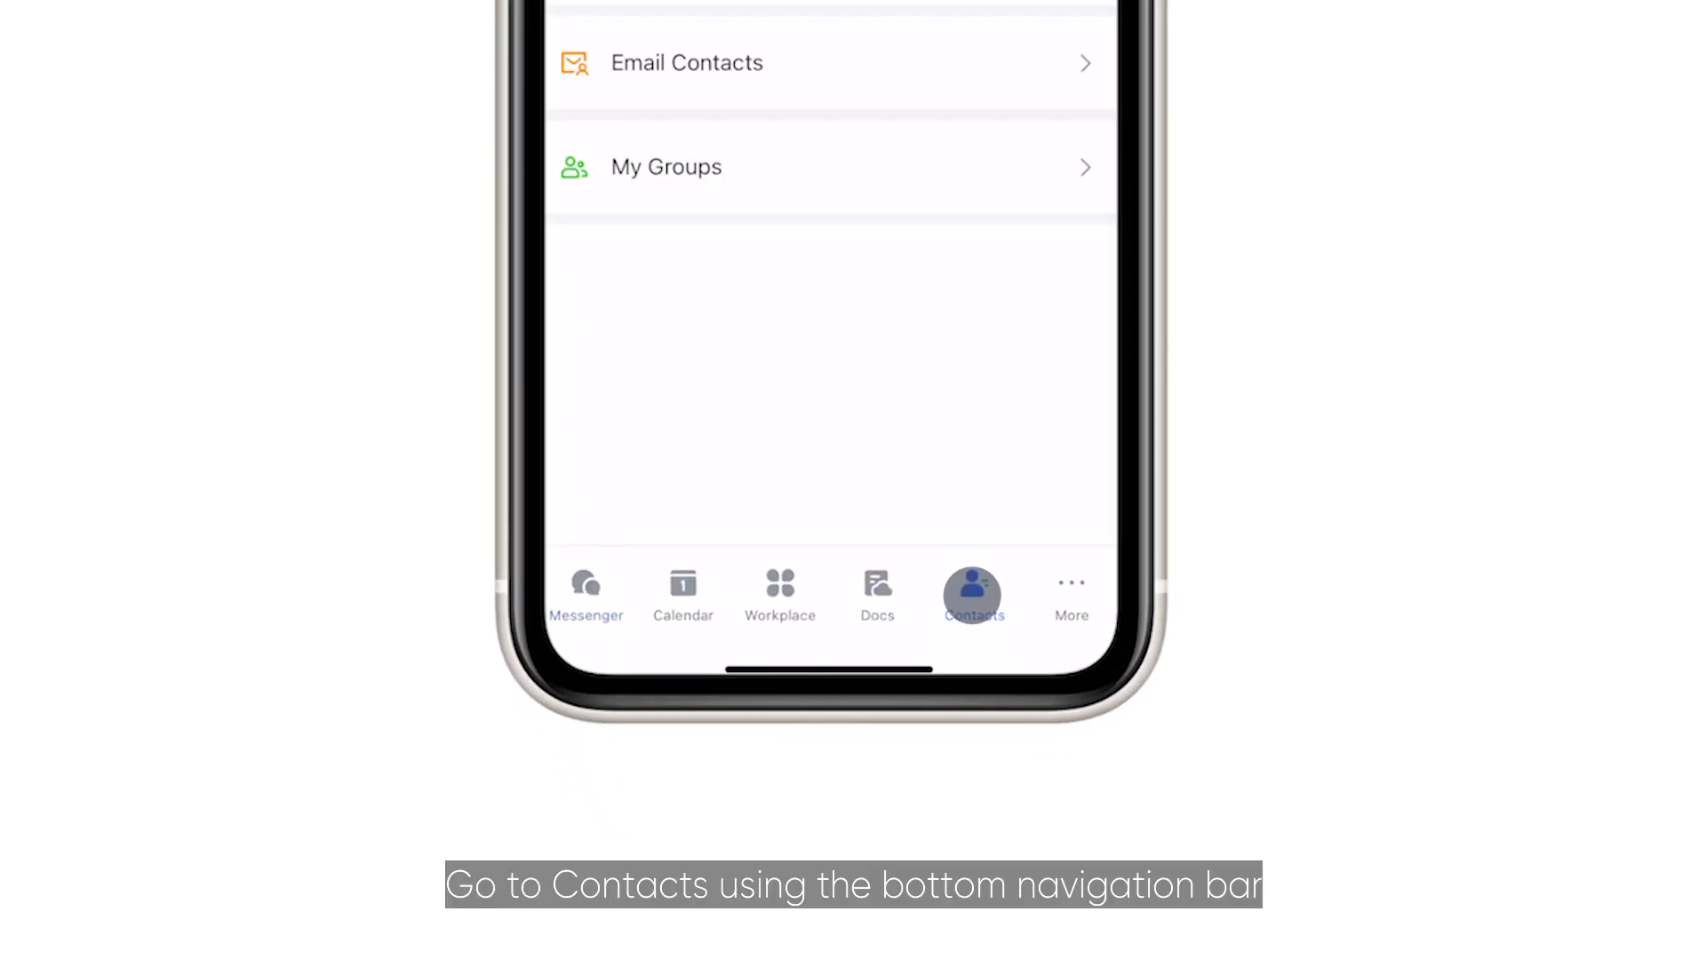
click(974, 586)
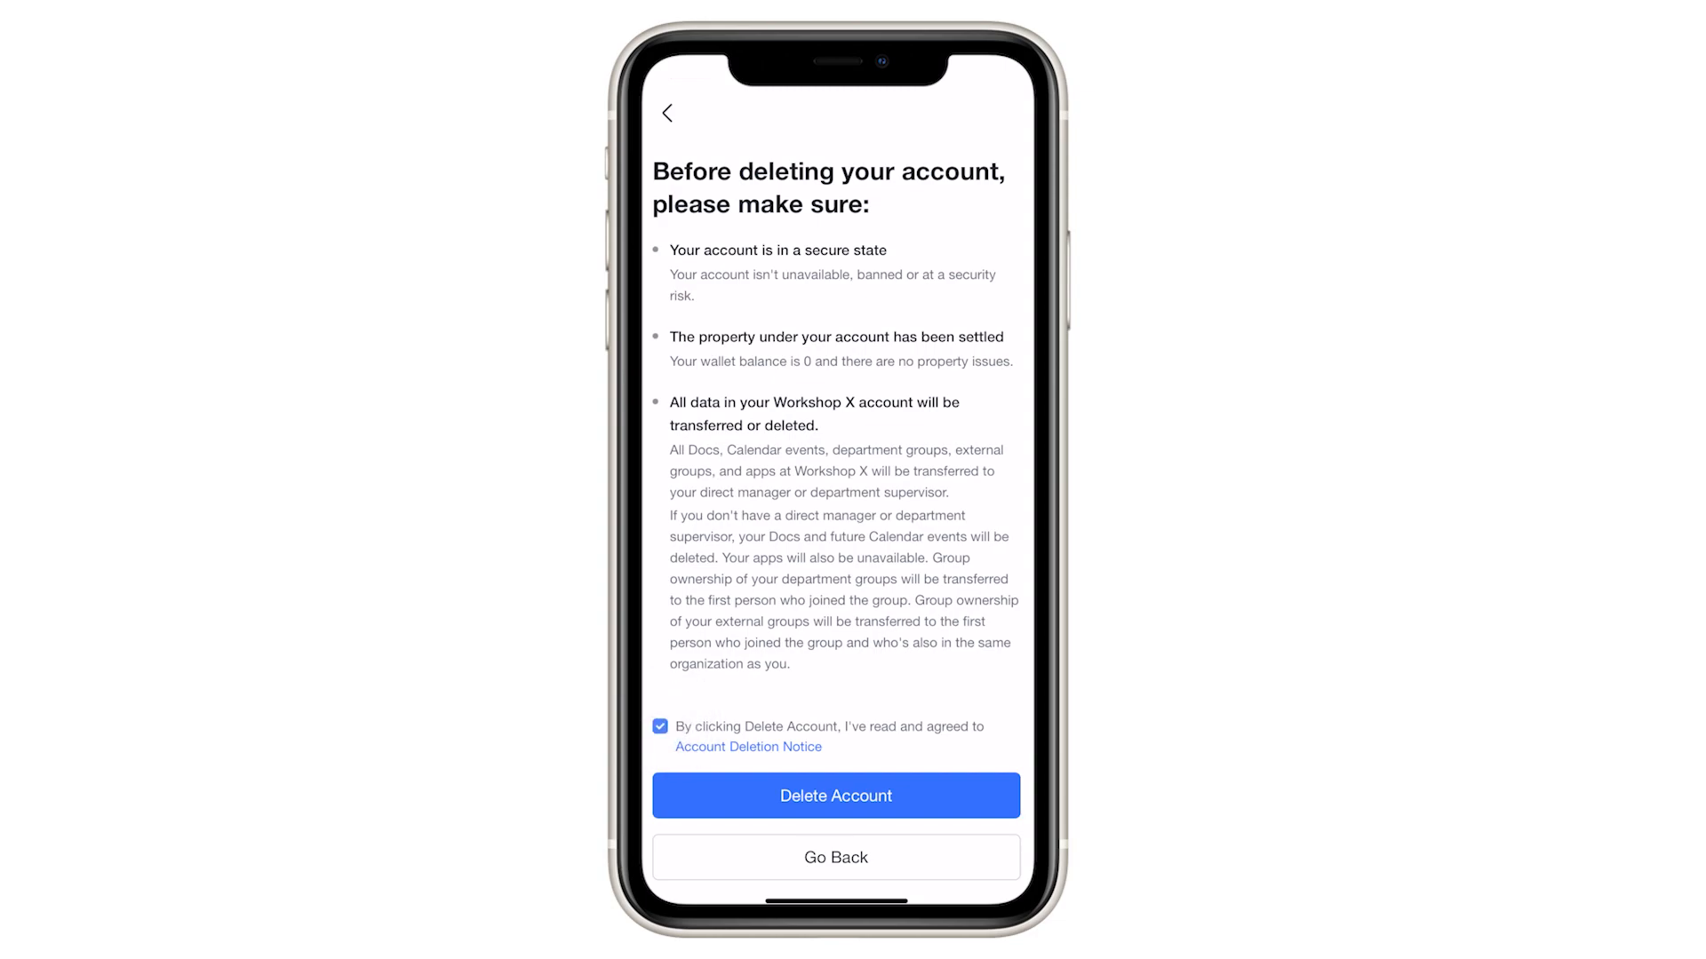
click(835, 796)
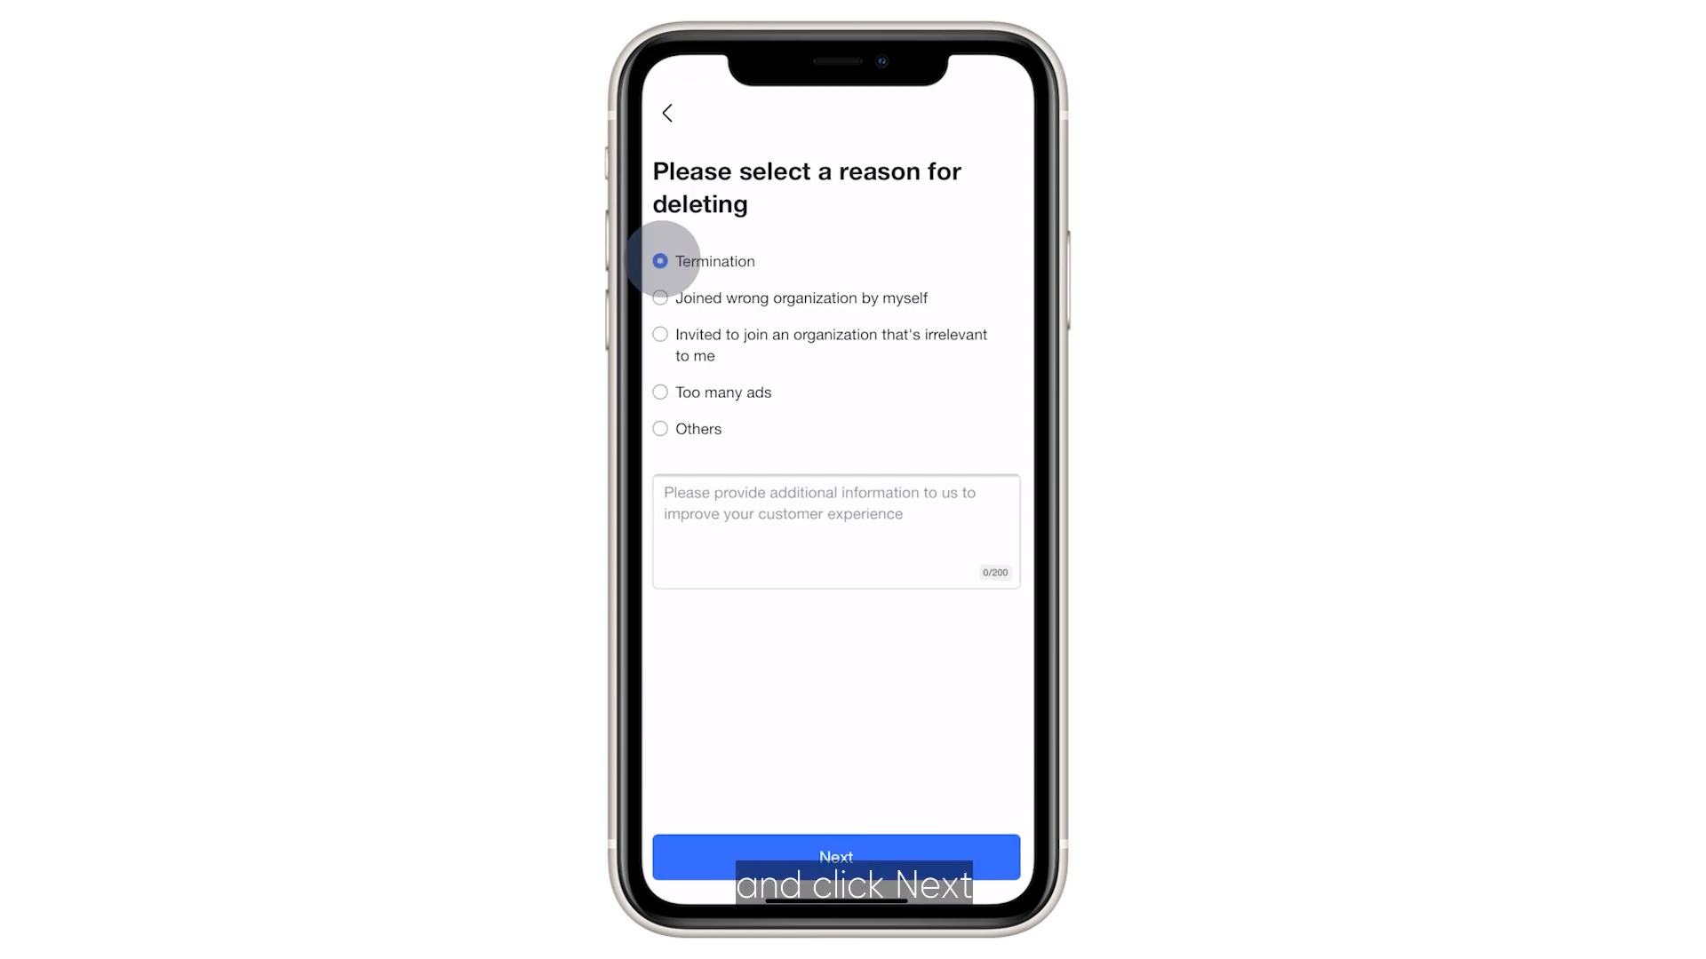
click(835, 858)
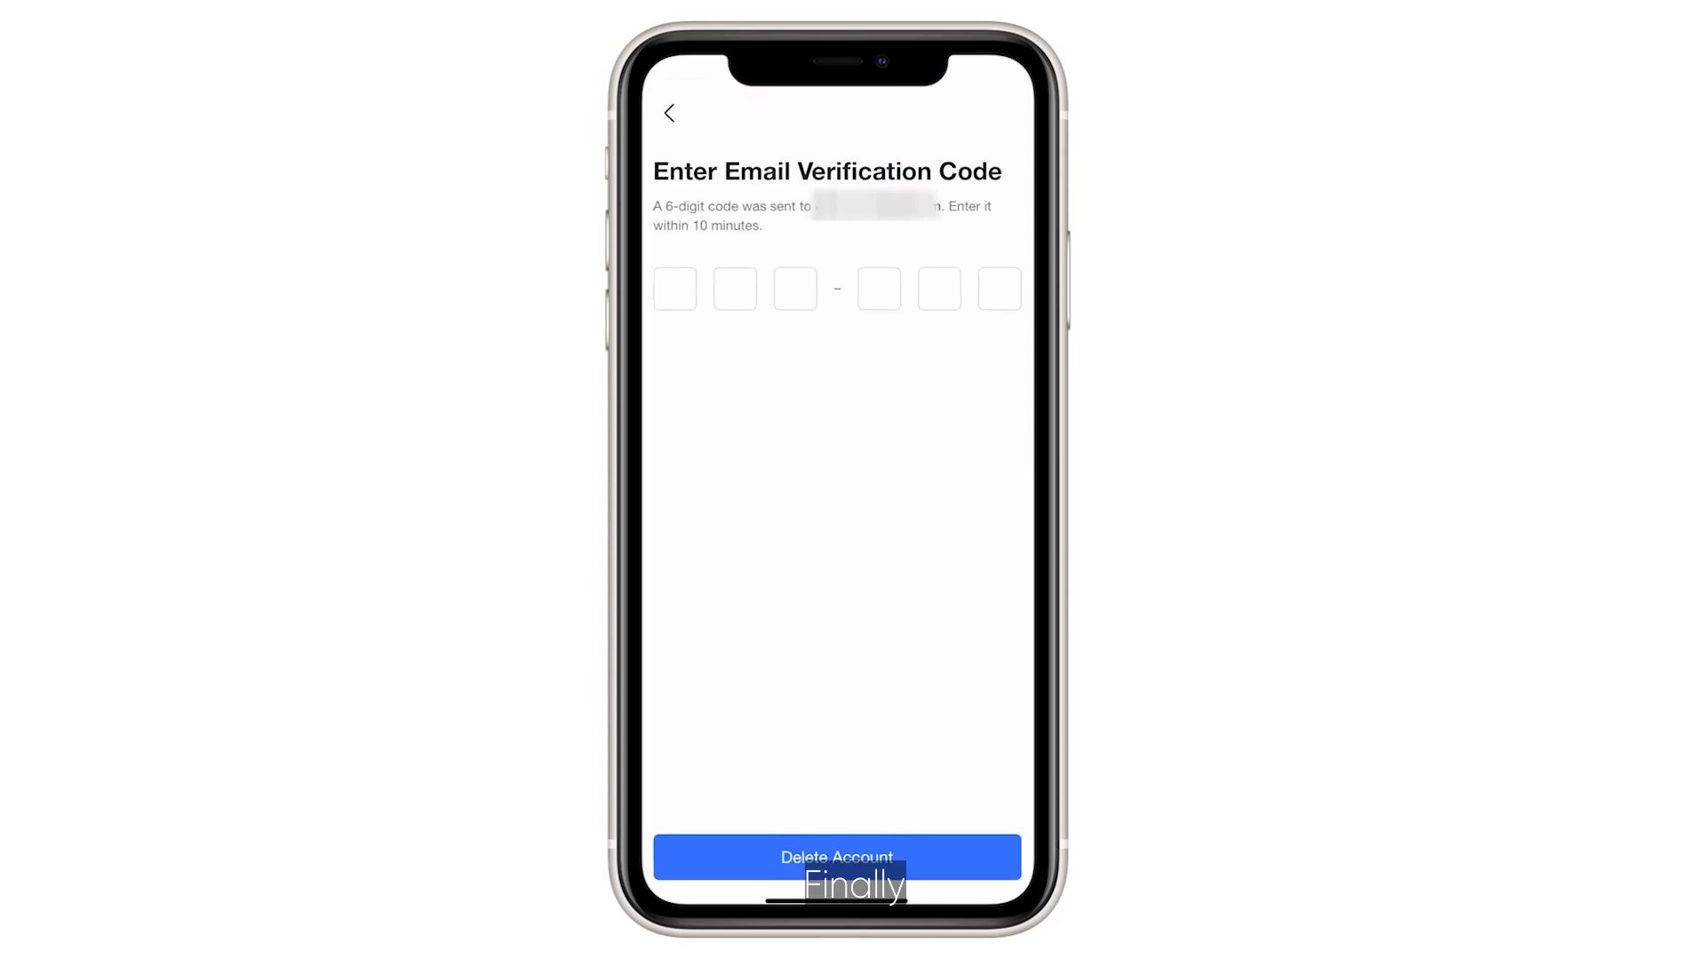
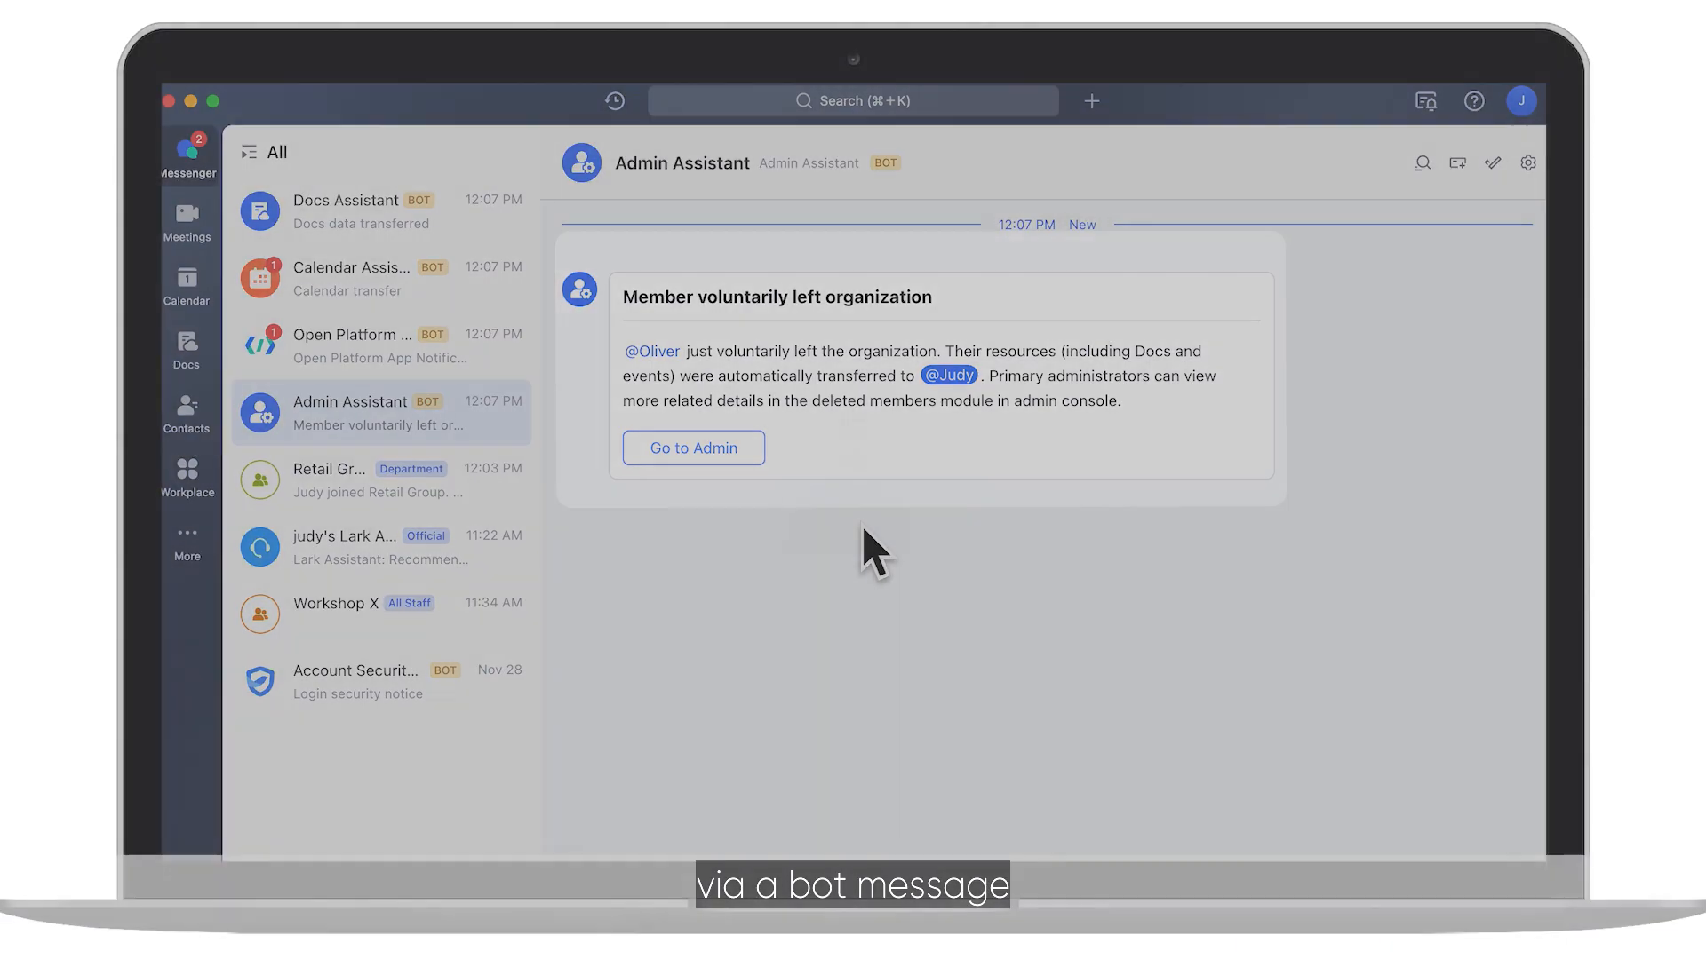
Read the Admin Assistant 'Member voluntarily left organization' message in Messenger.
click(692, 447)
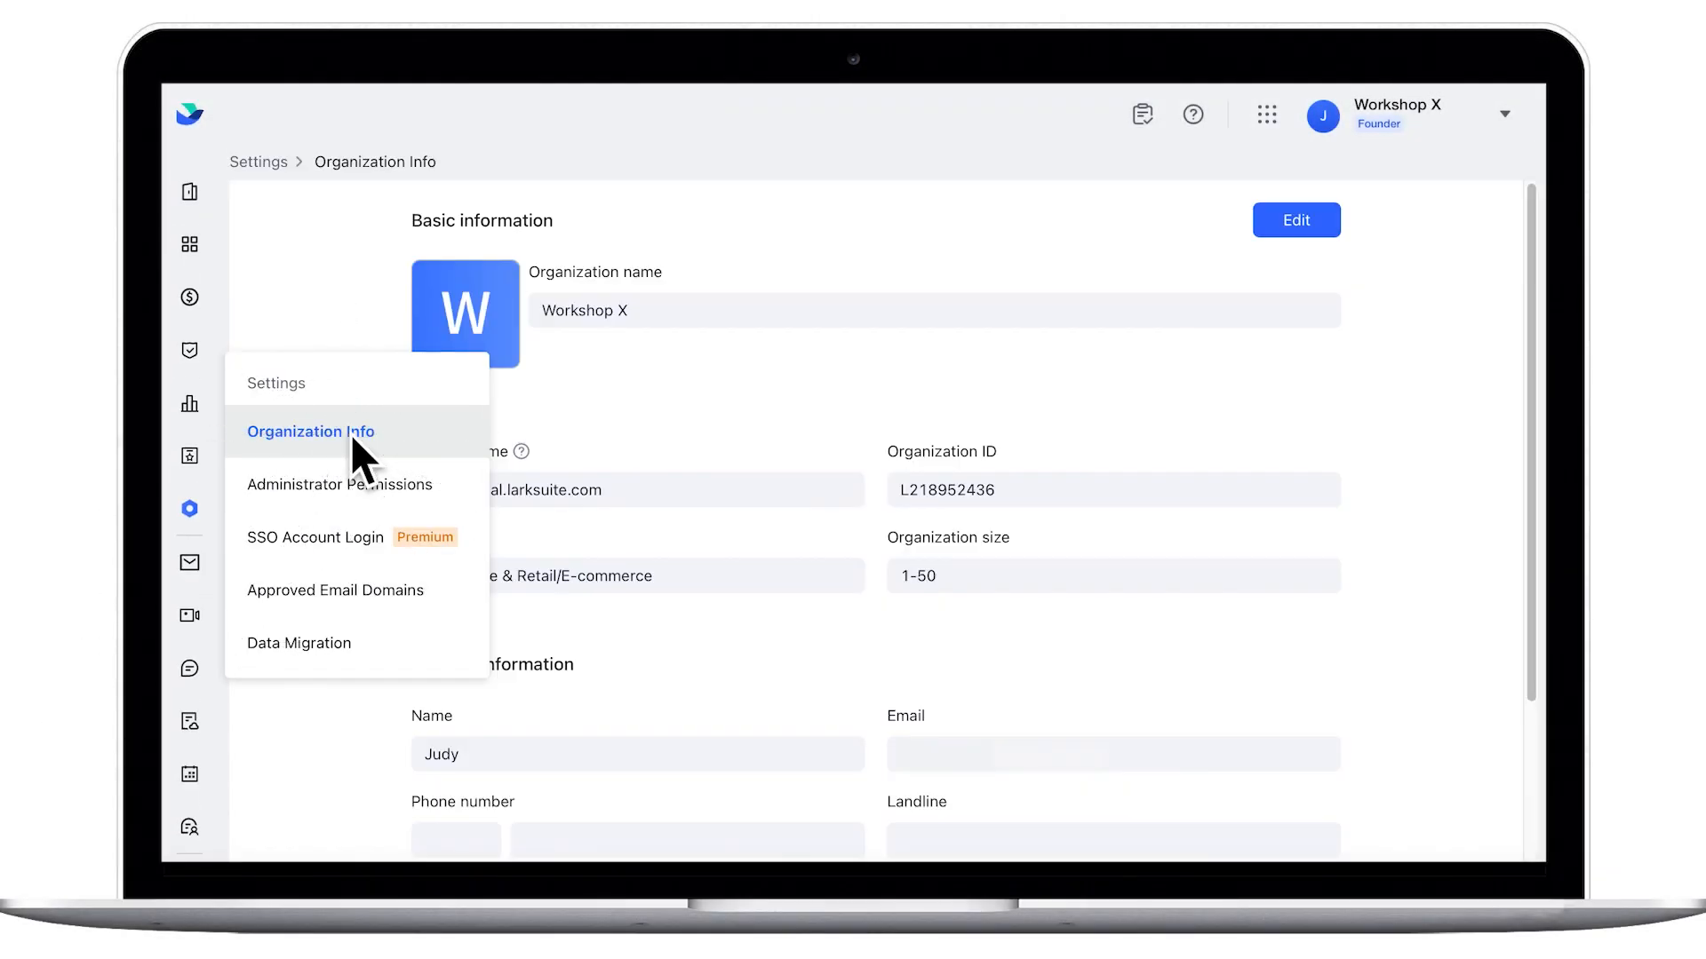
click(488, 812)
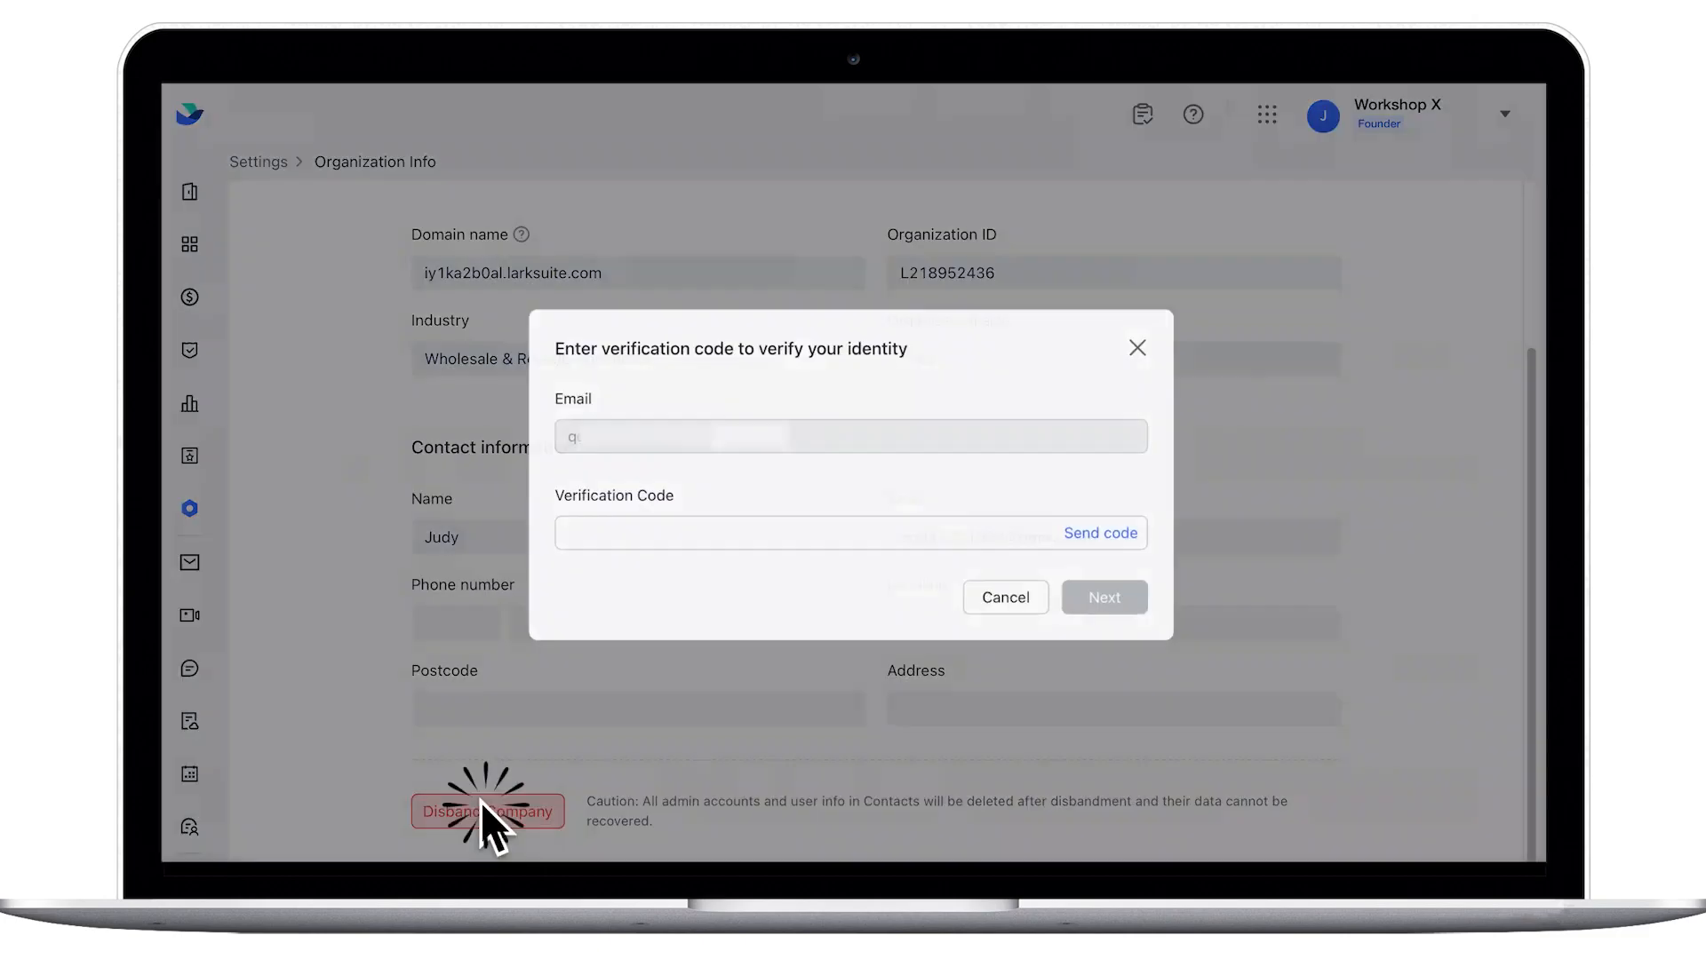
click(1100, 533)
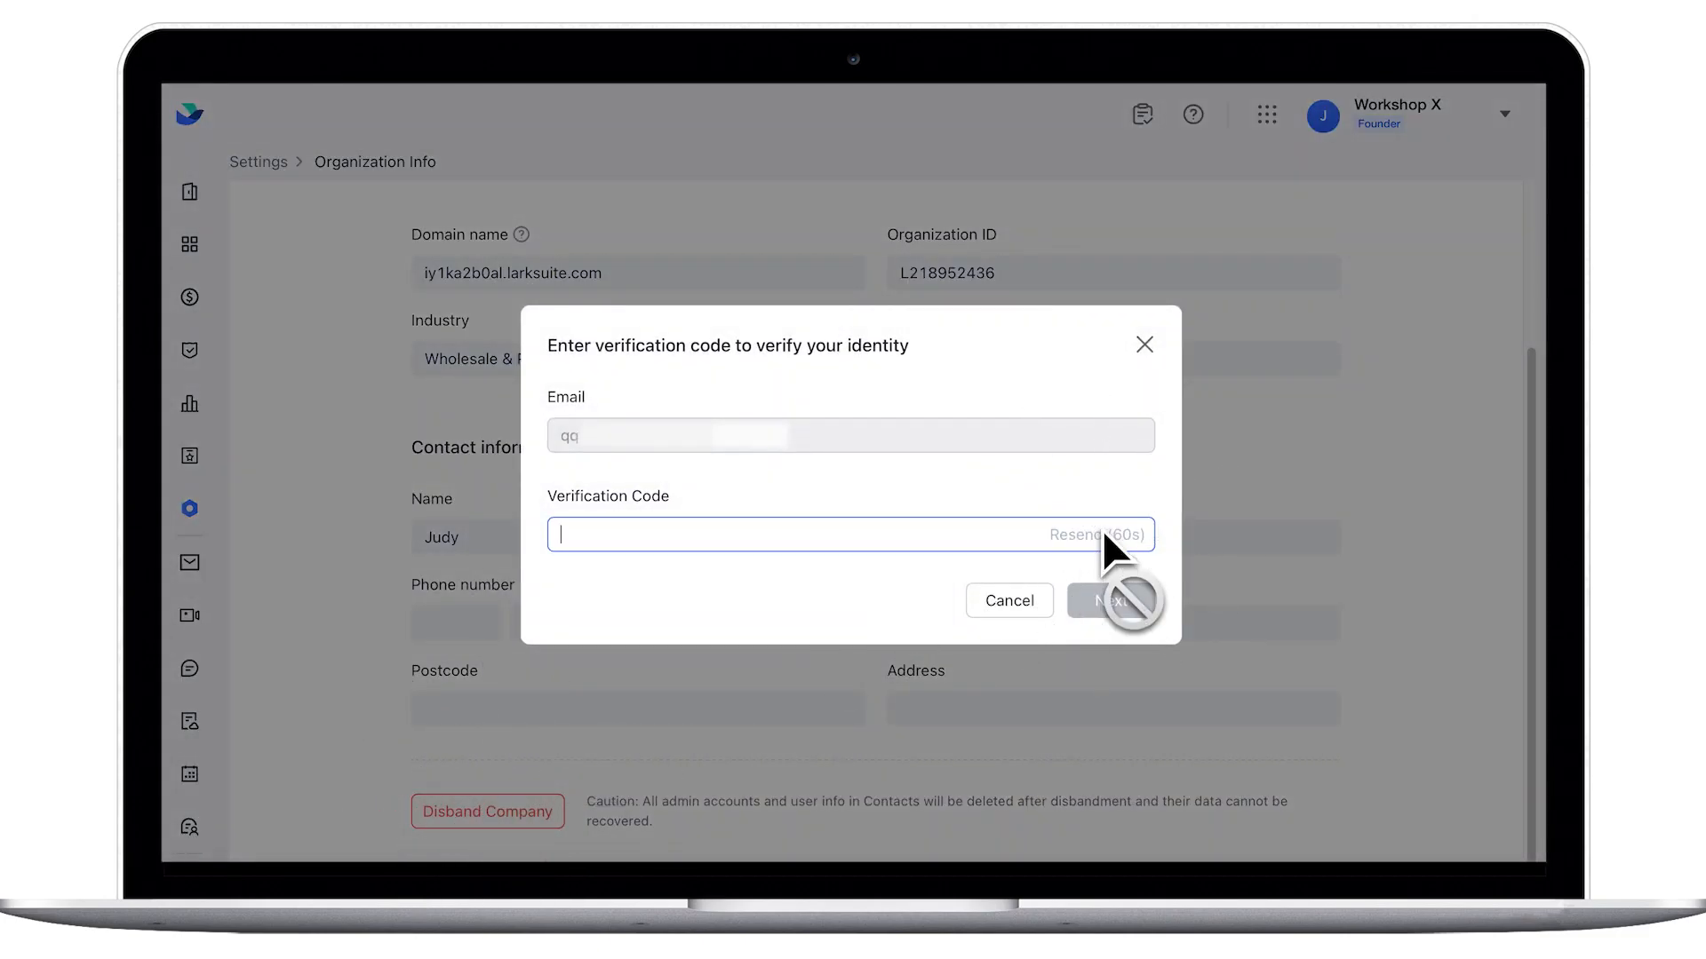
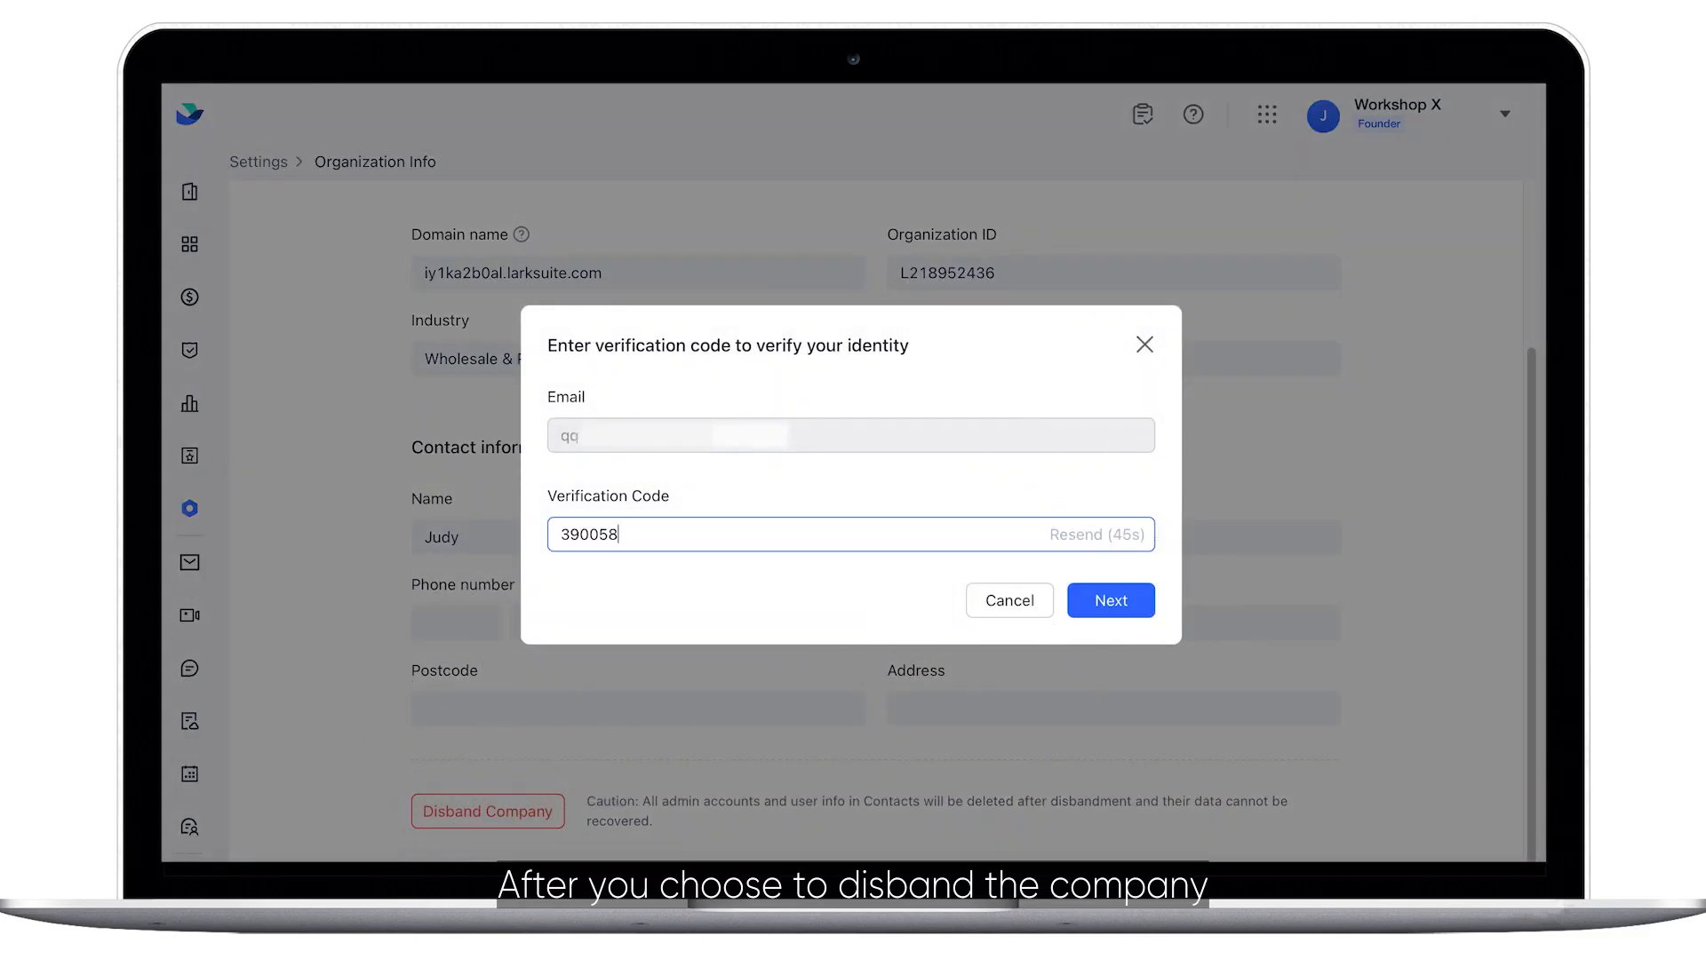
click(1111, 600)
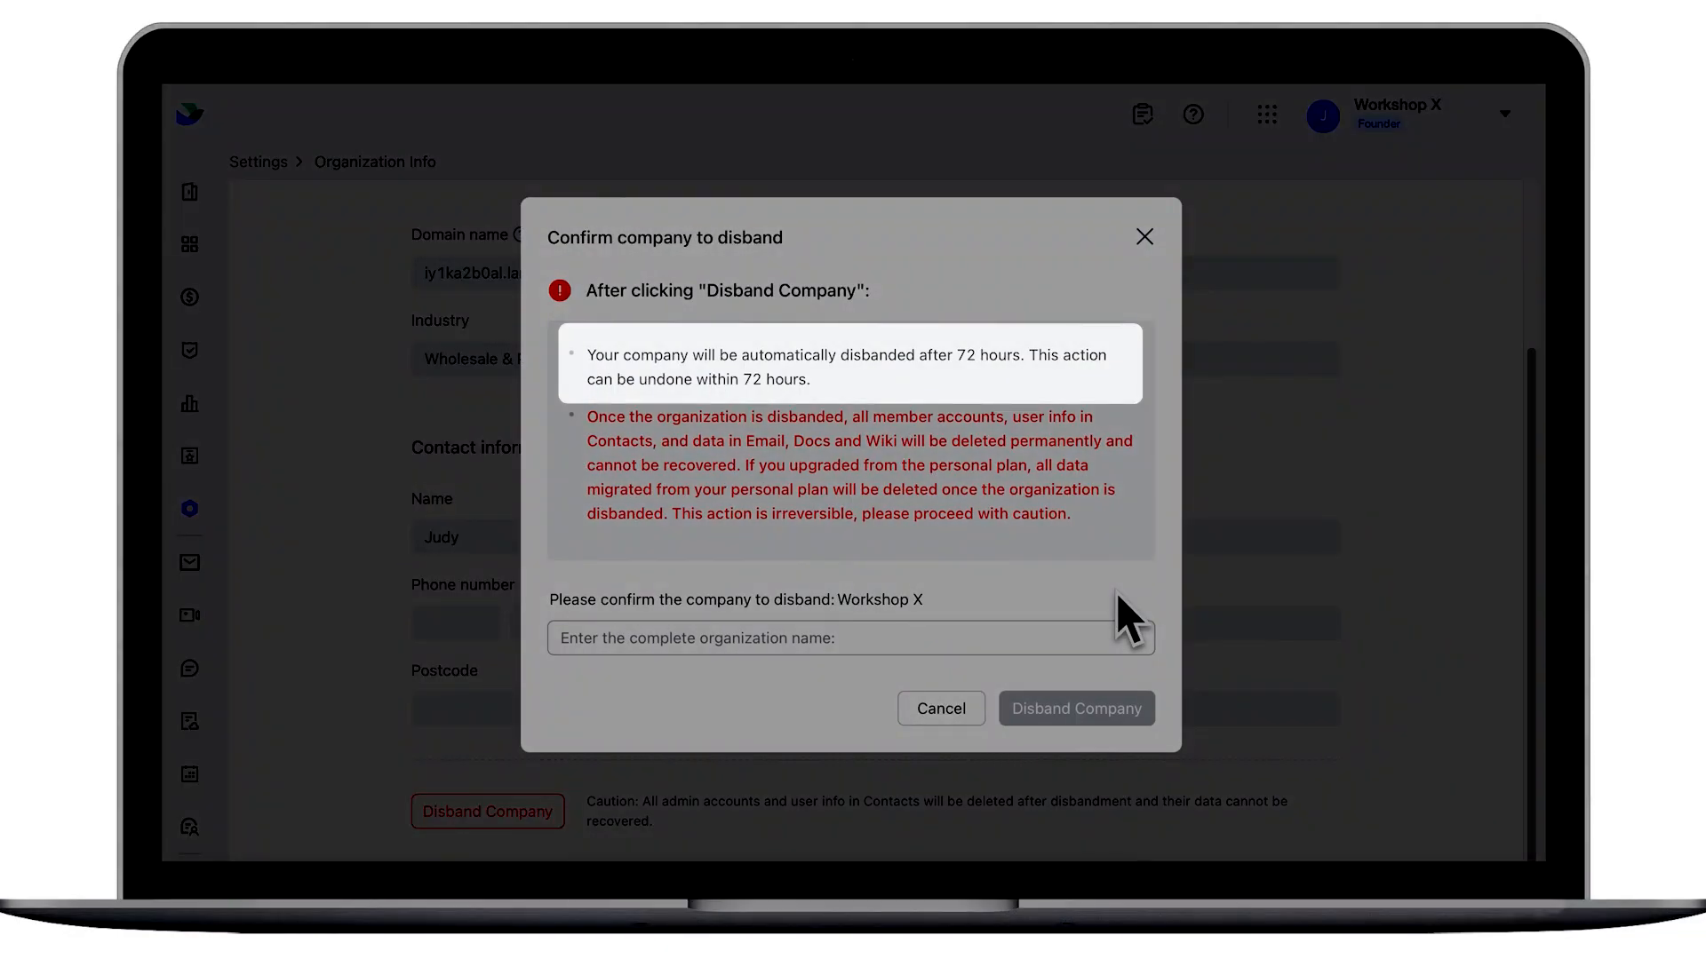
text(Workshop X)
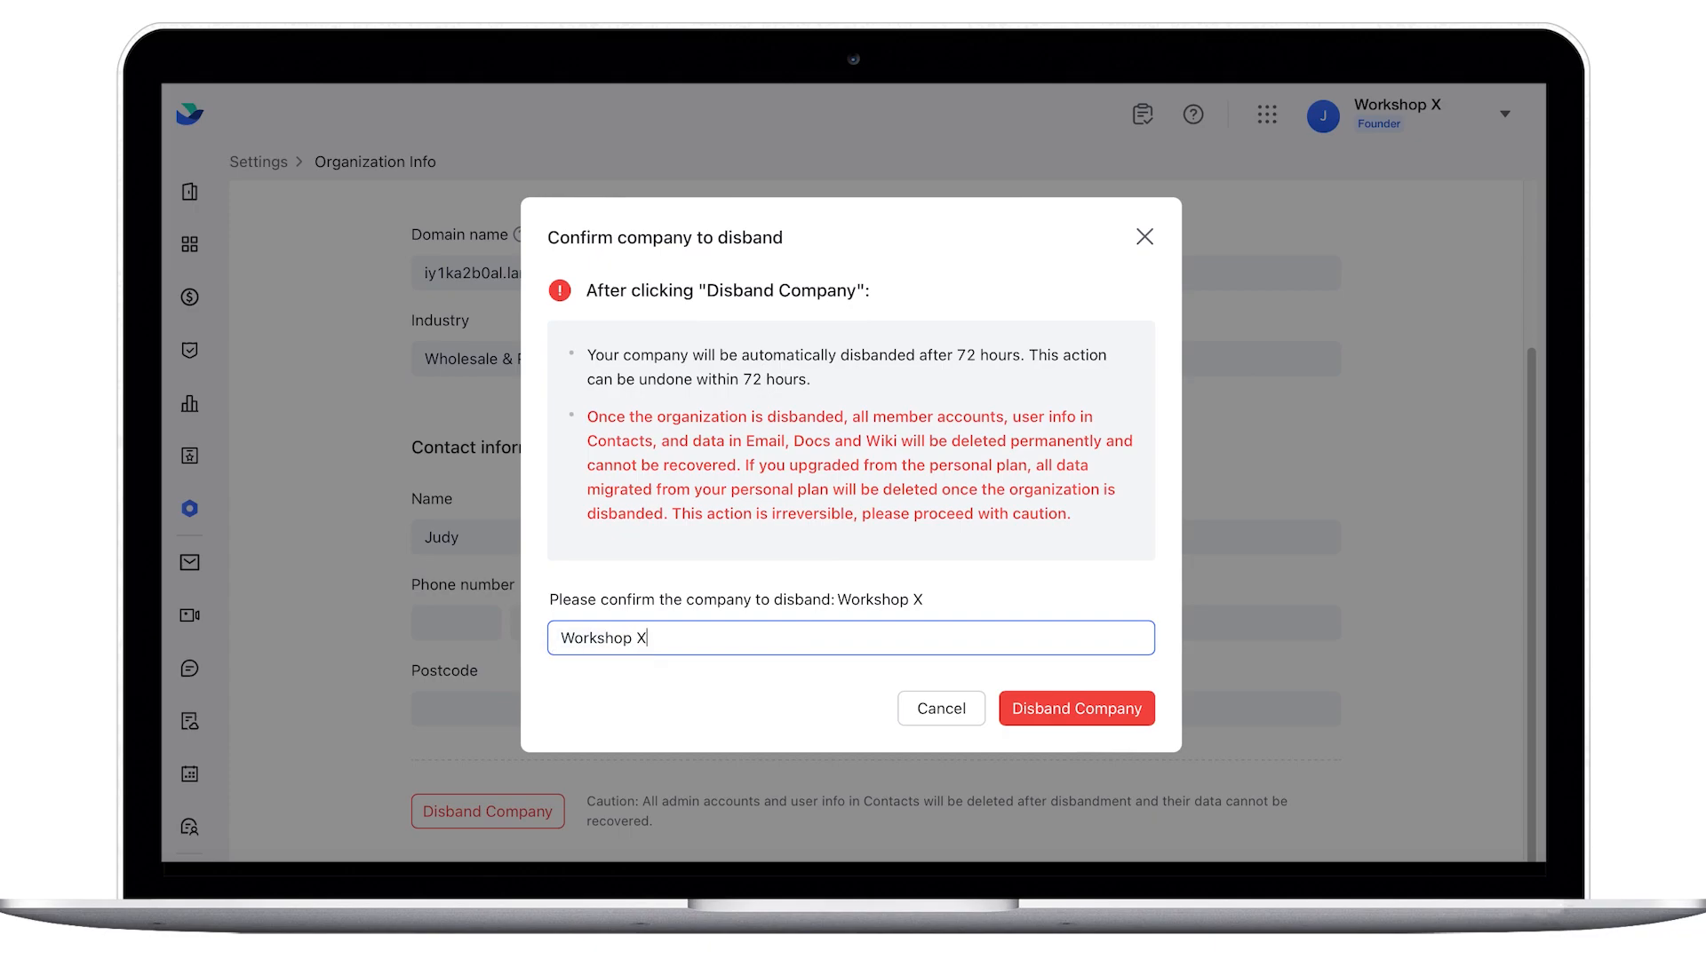
click(1077, 707)
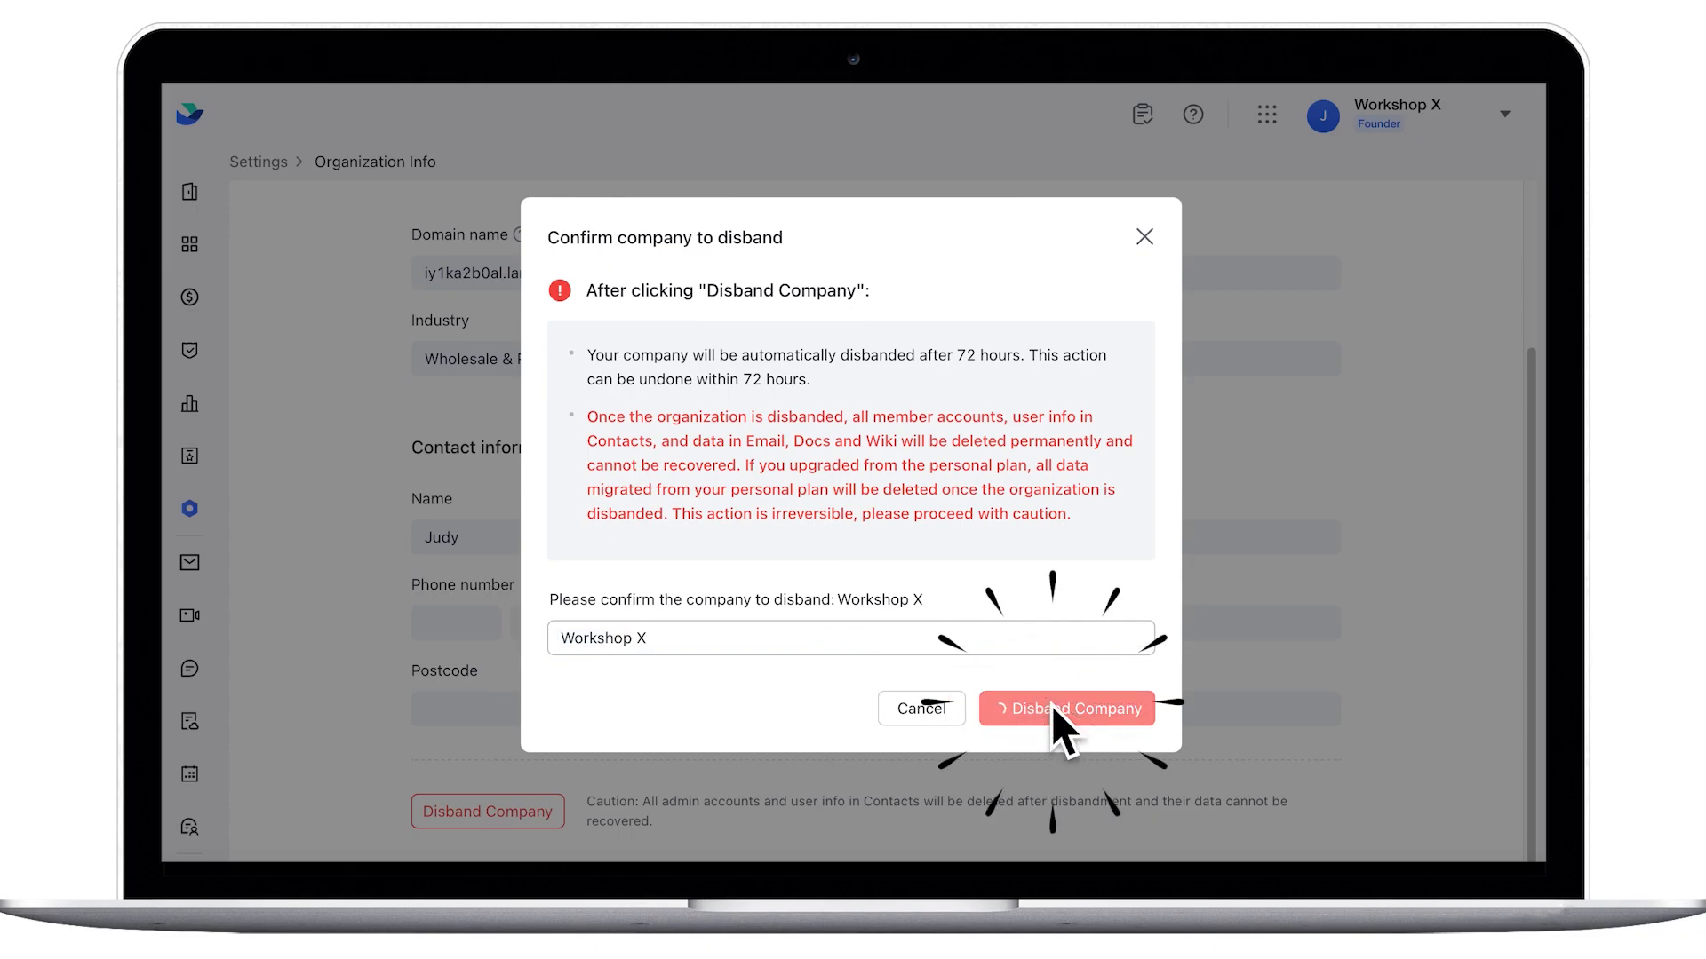
Undo the disband request so Workshop X returns to normal status.
click(1066, 709)
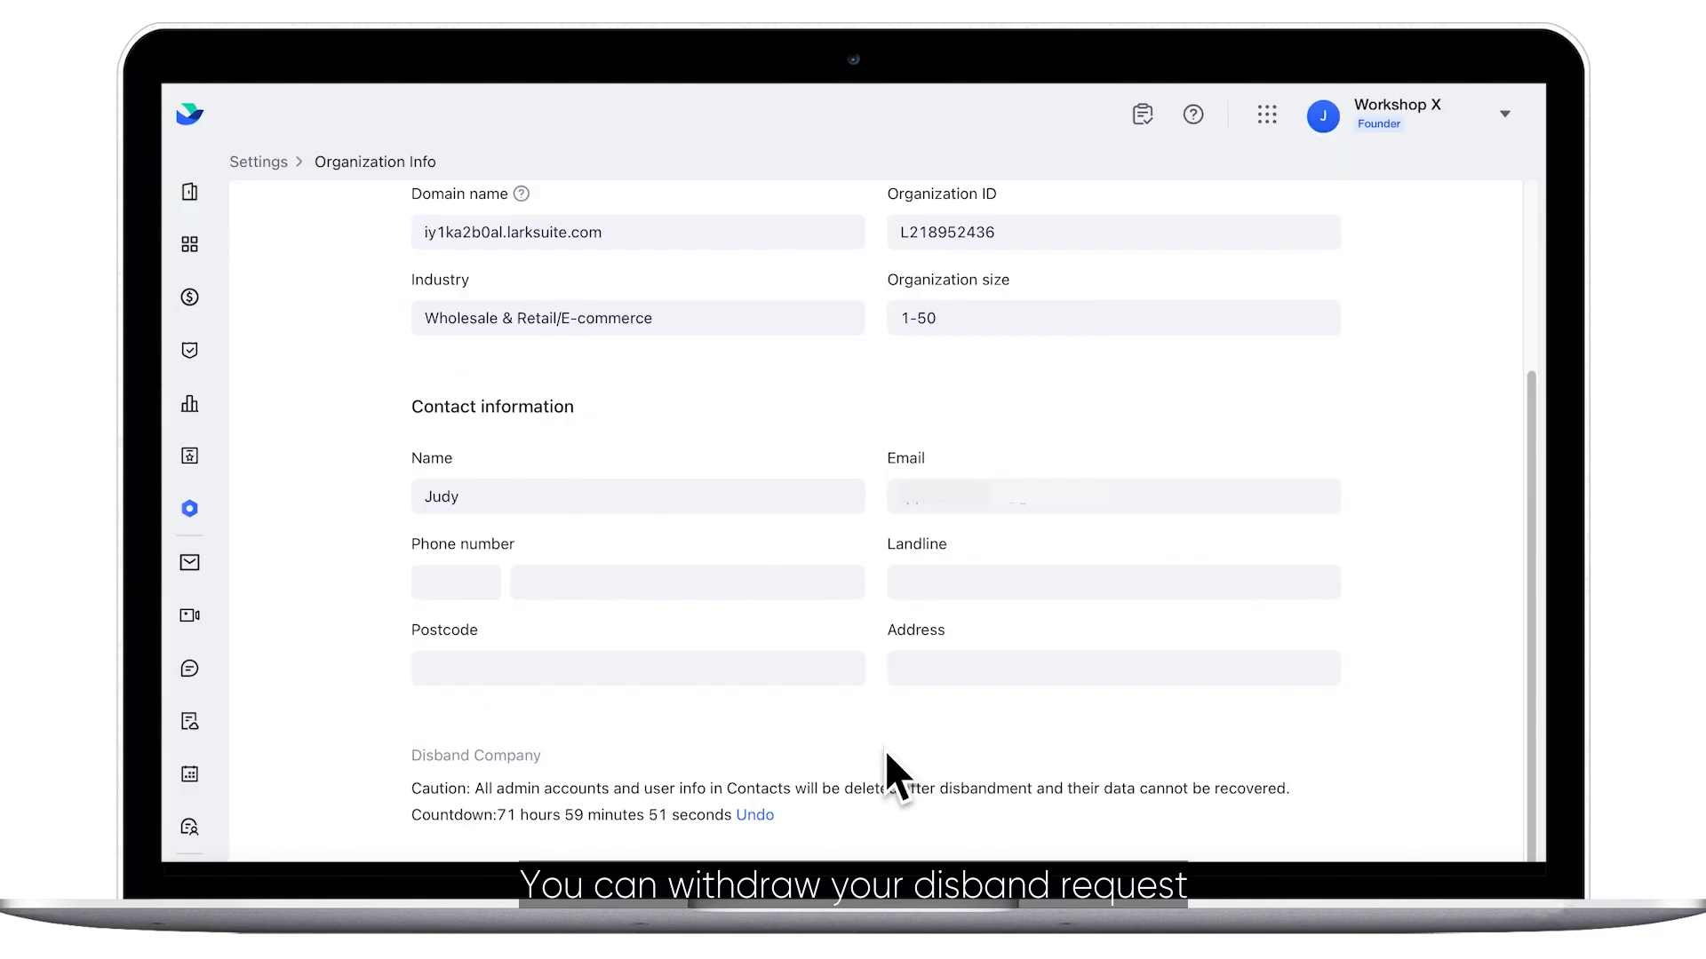
click(755, 814)
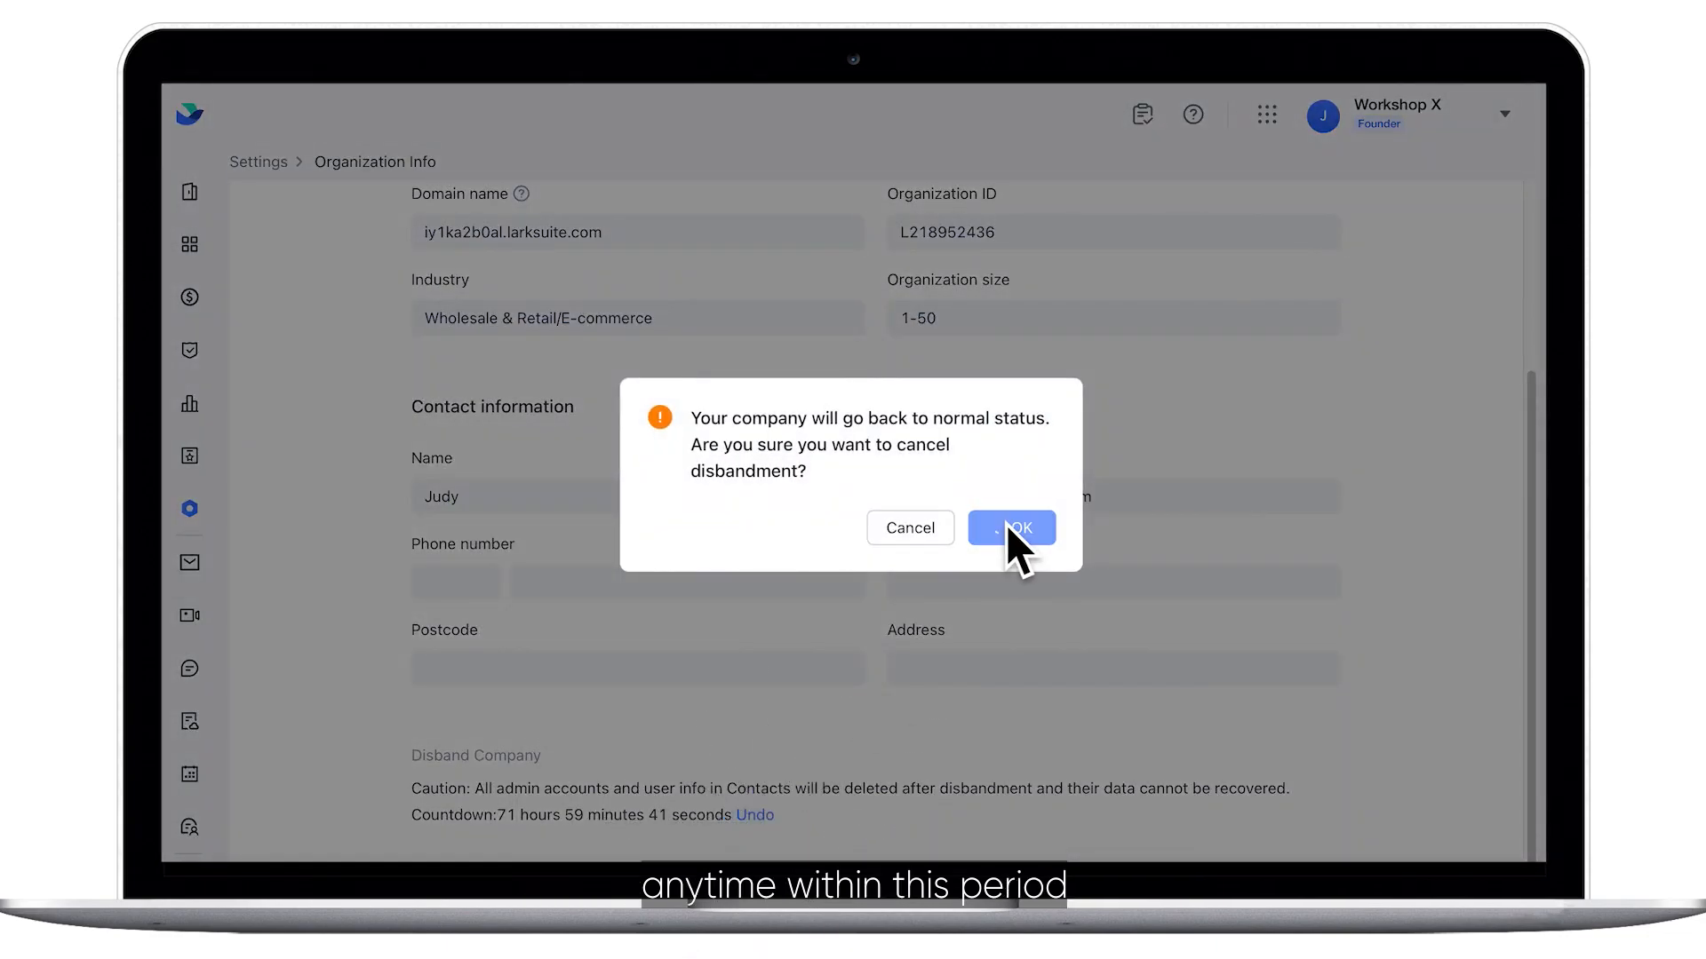
click(1011, 528)
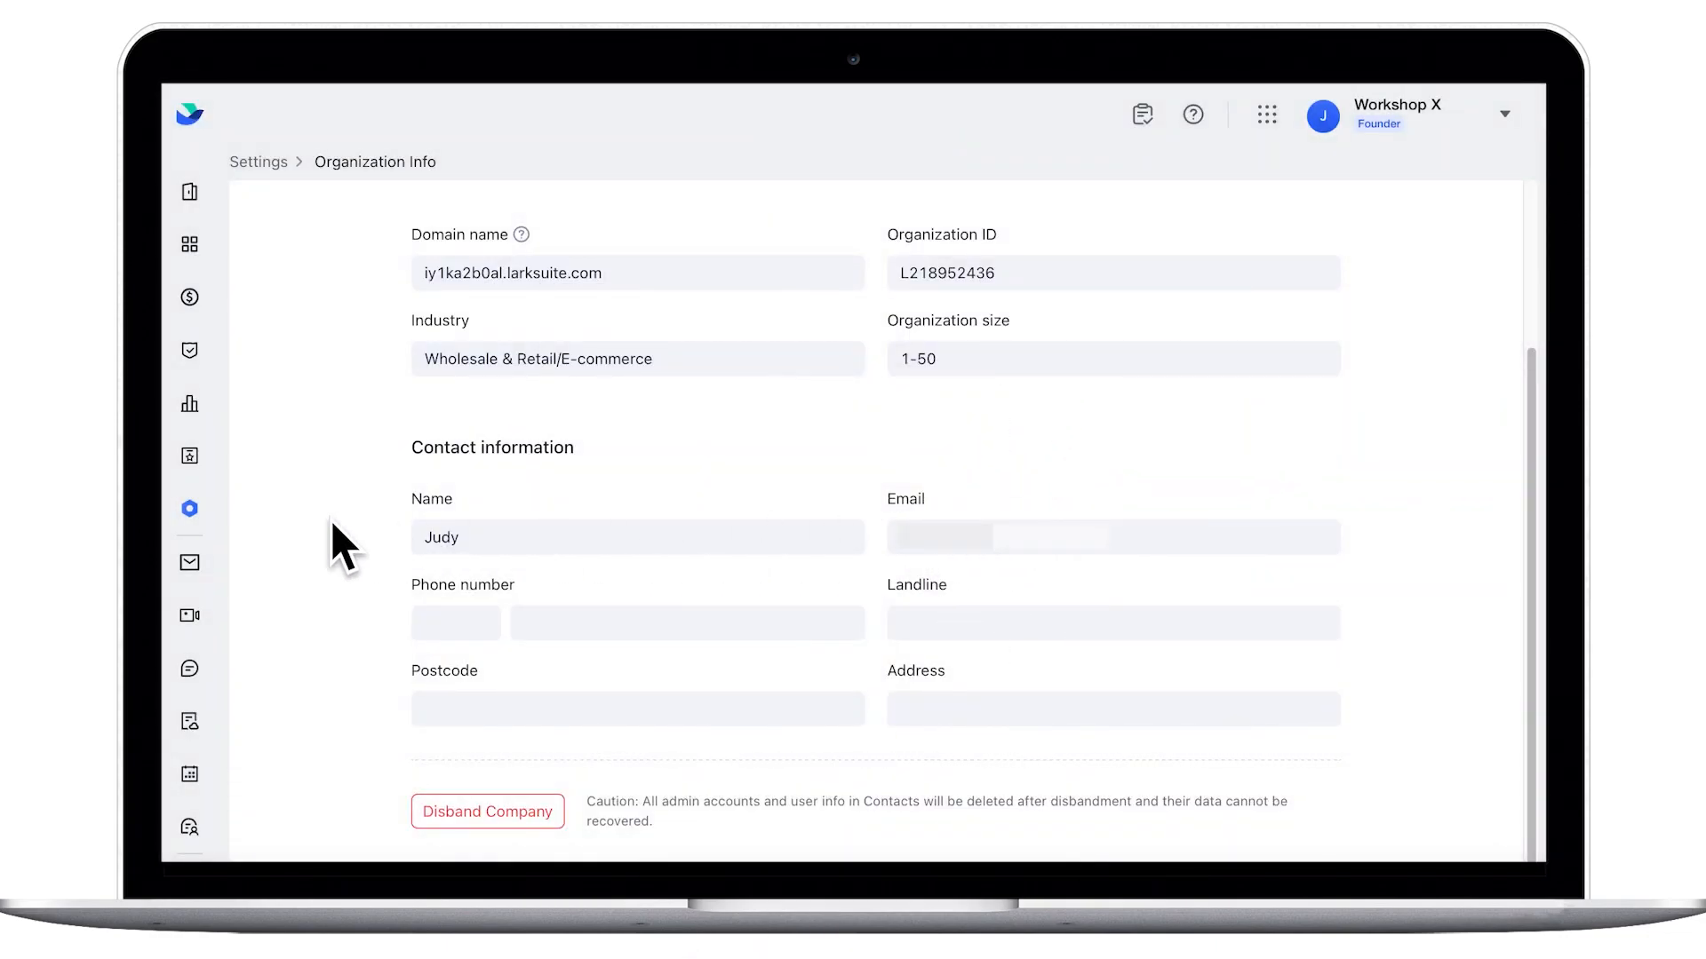
In Administrator Permissions, transfer the primary administrator (founder) role to Oliver after email code verification.
click(344, 615)
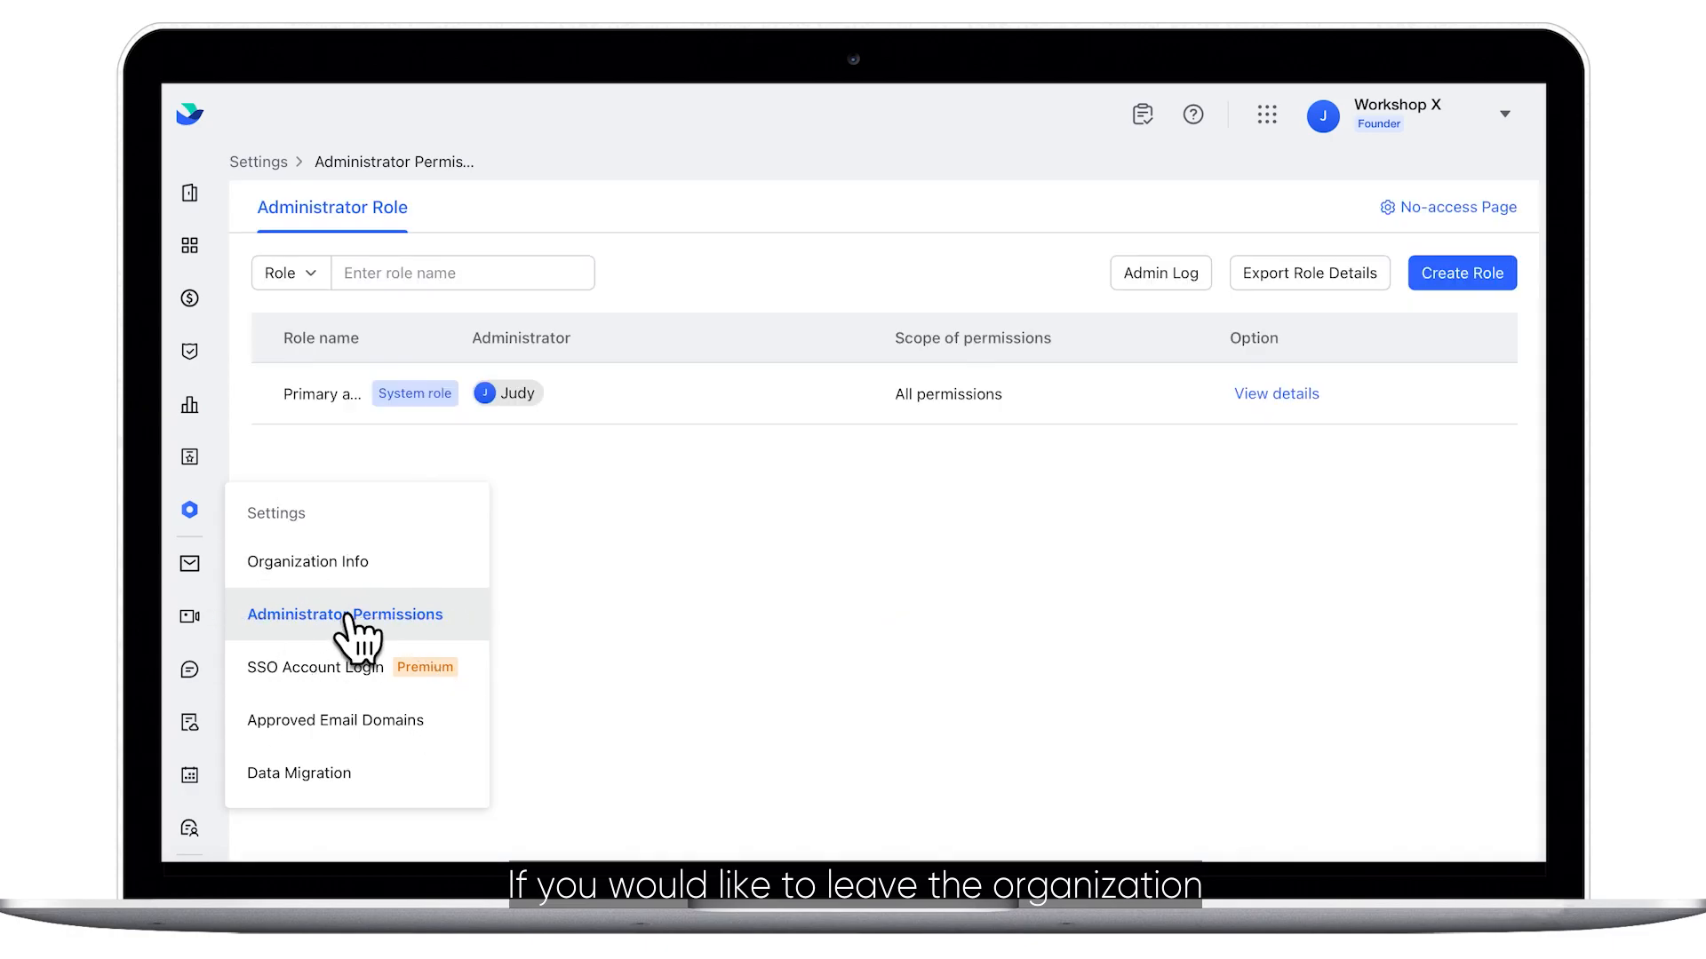
click(1275, 392)
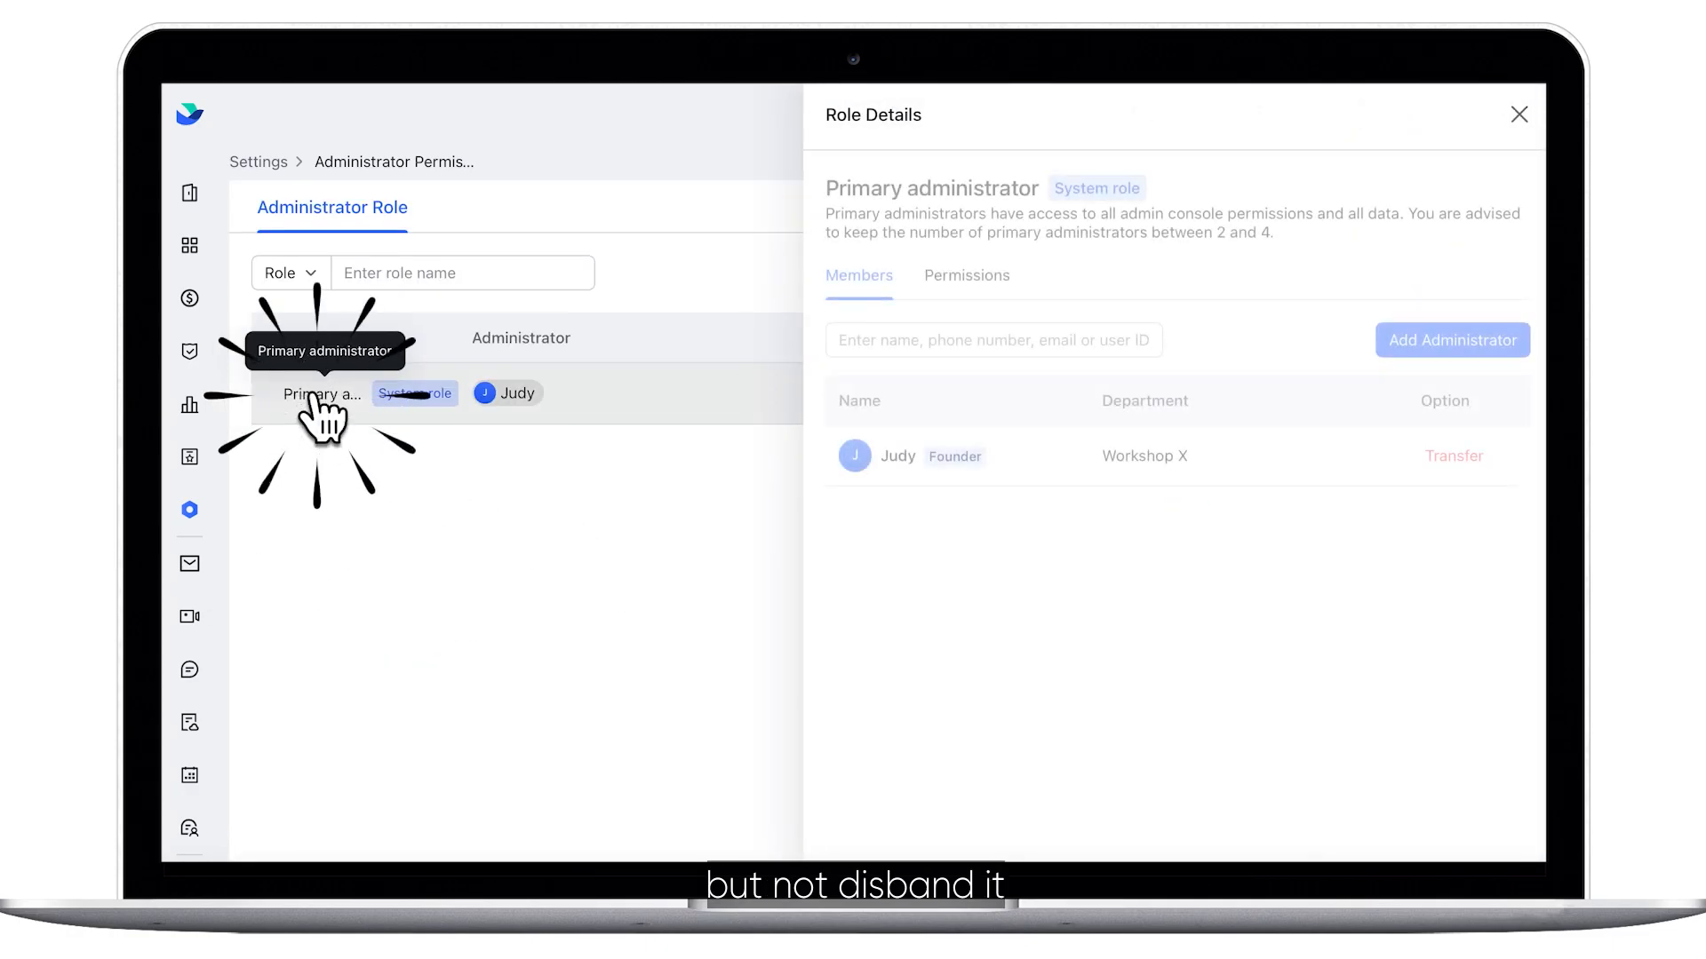
click(1453, 455)
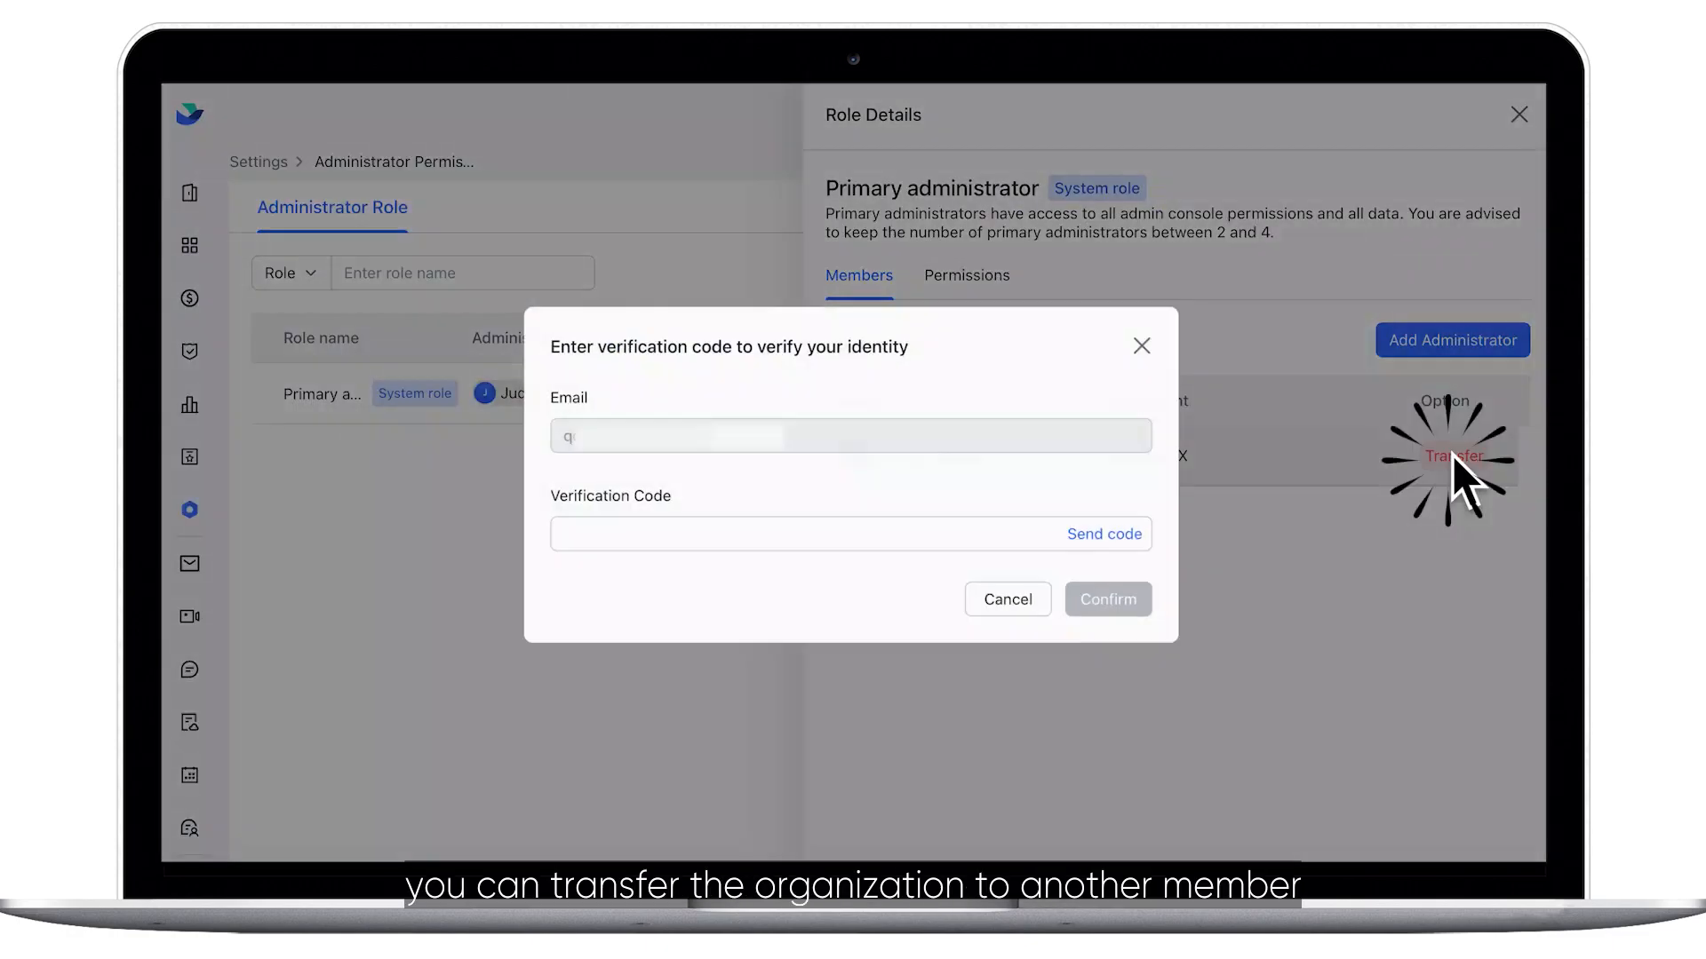
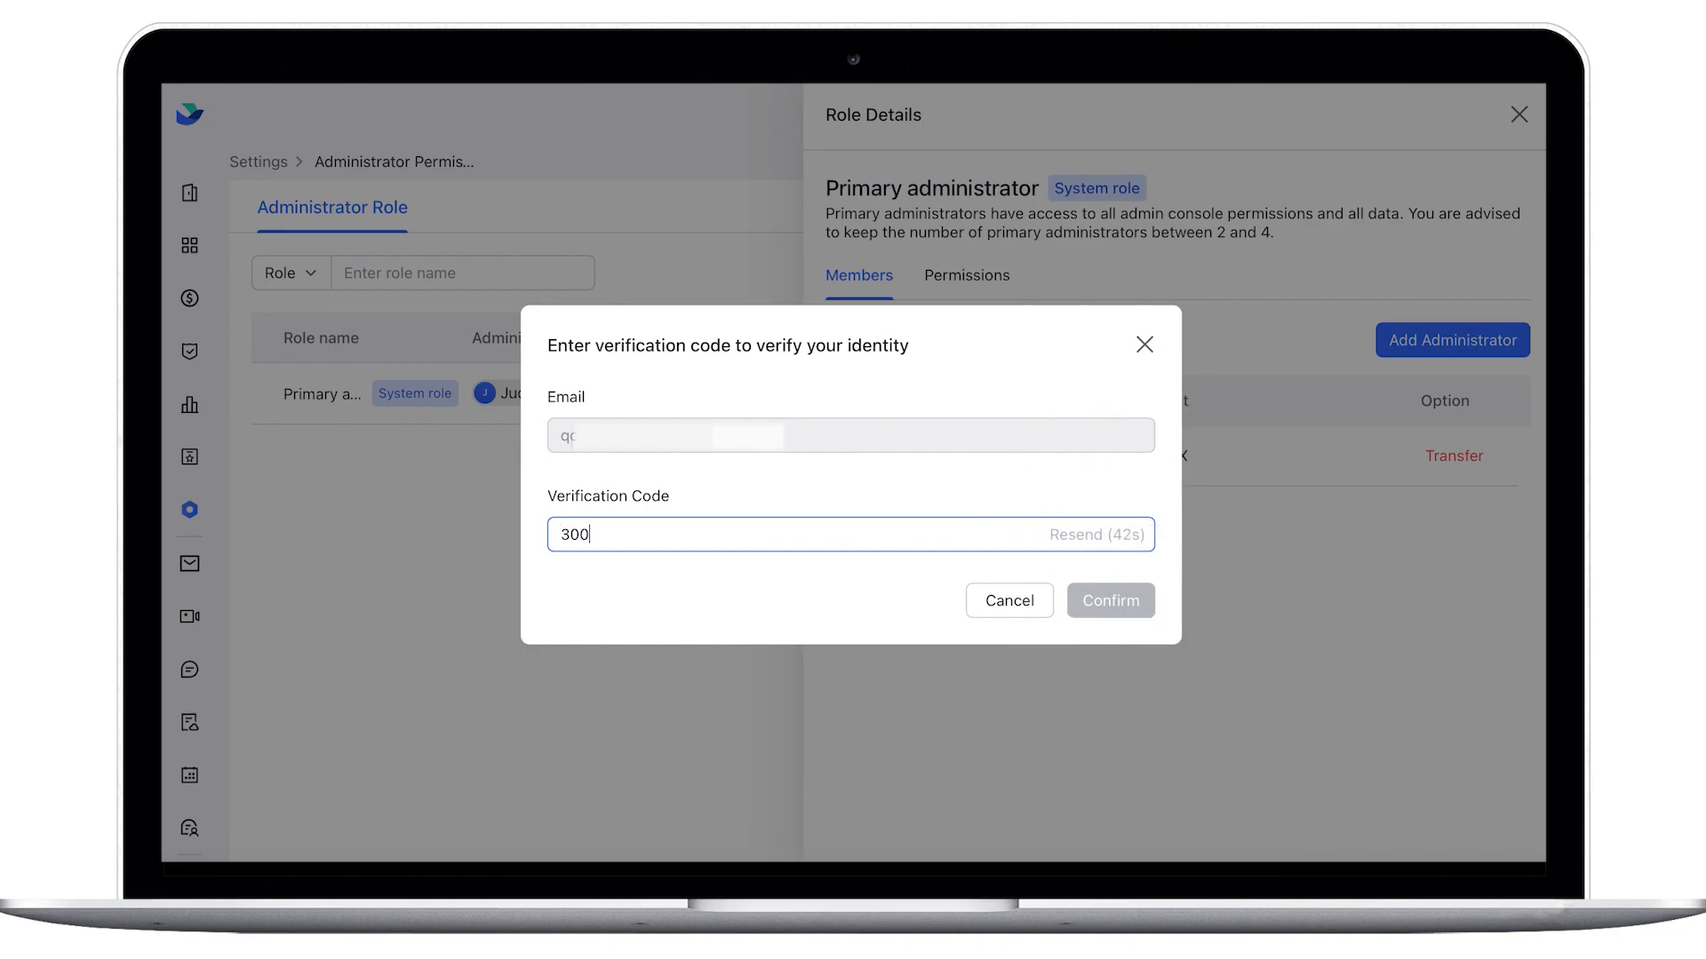
click(1105, 601)
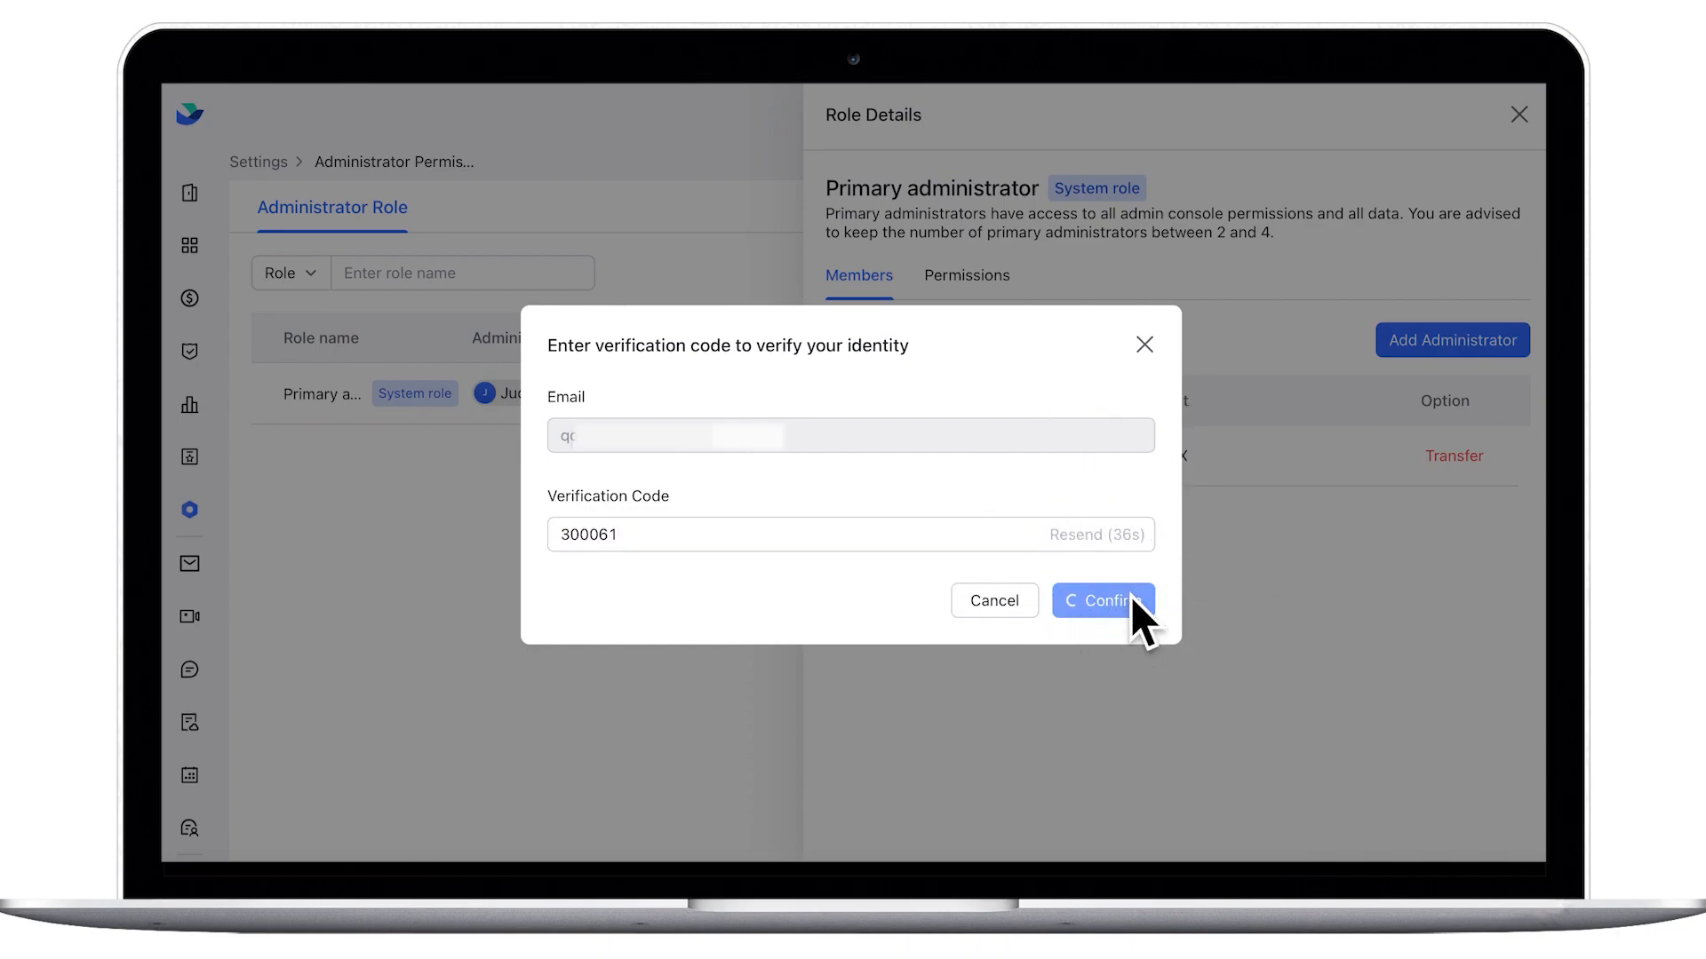
click(1103, 601)
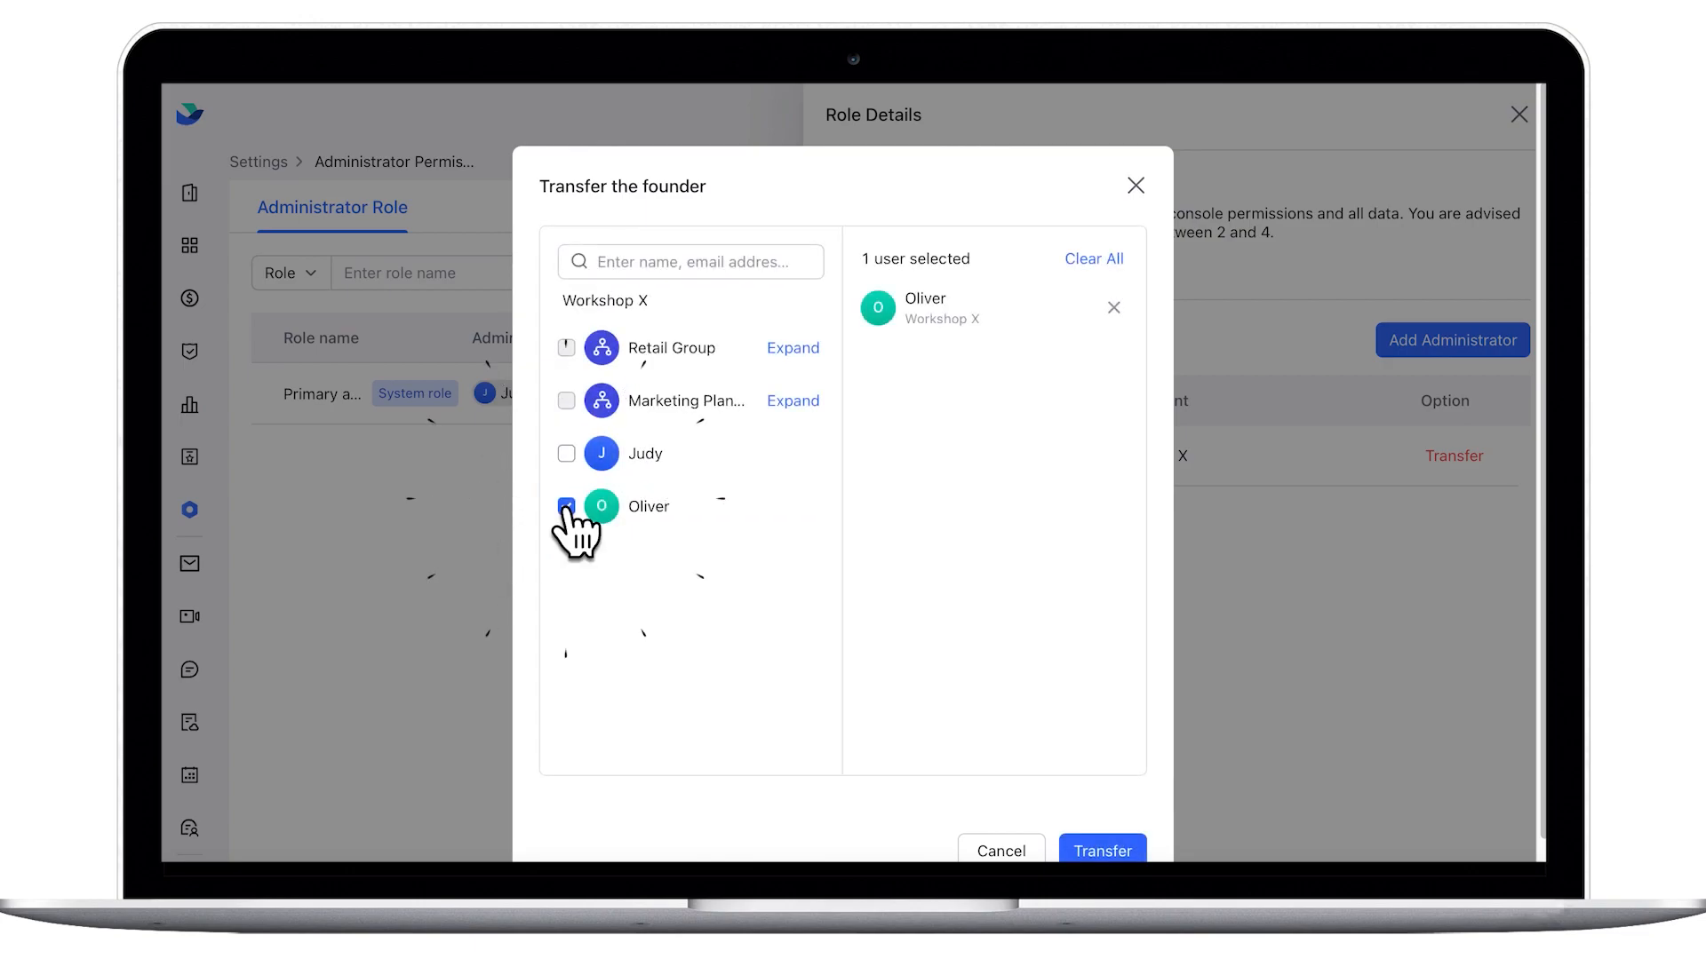
click(1102, 851)
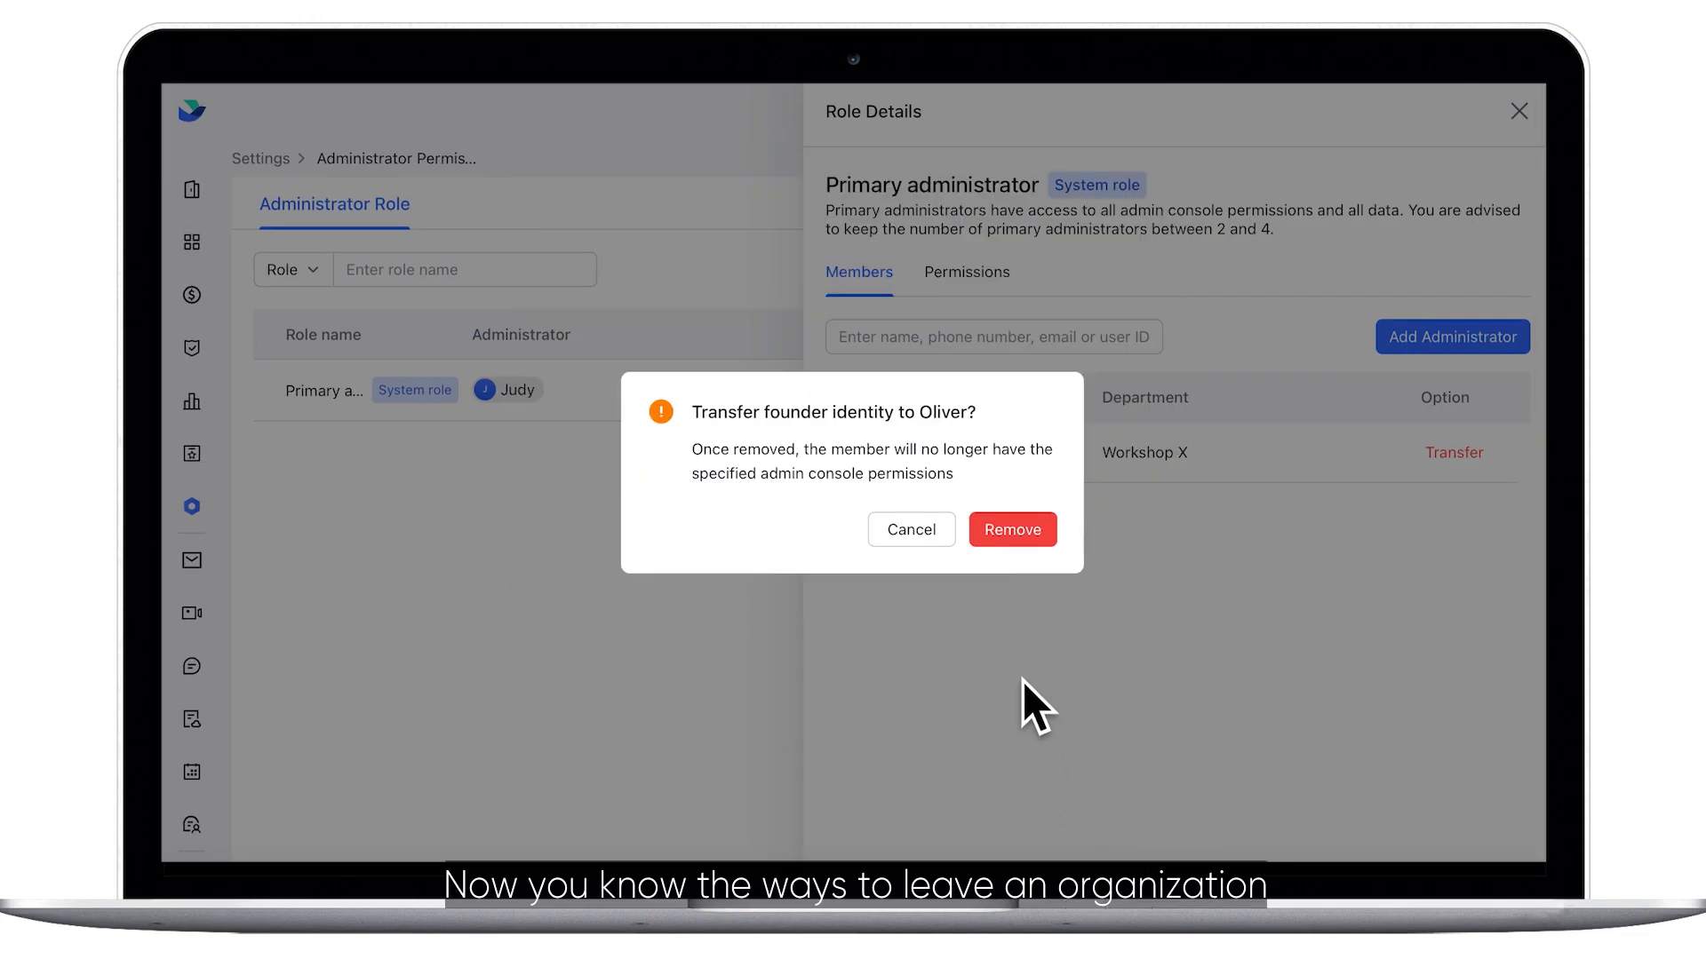